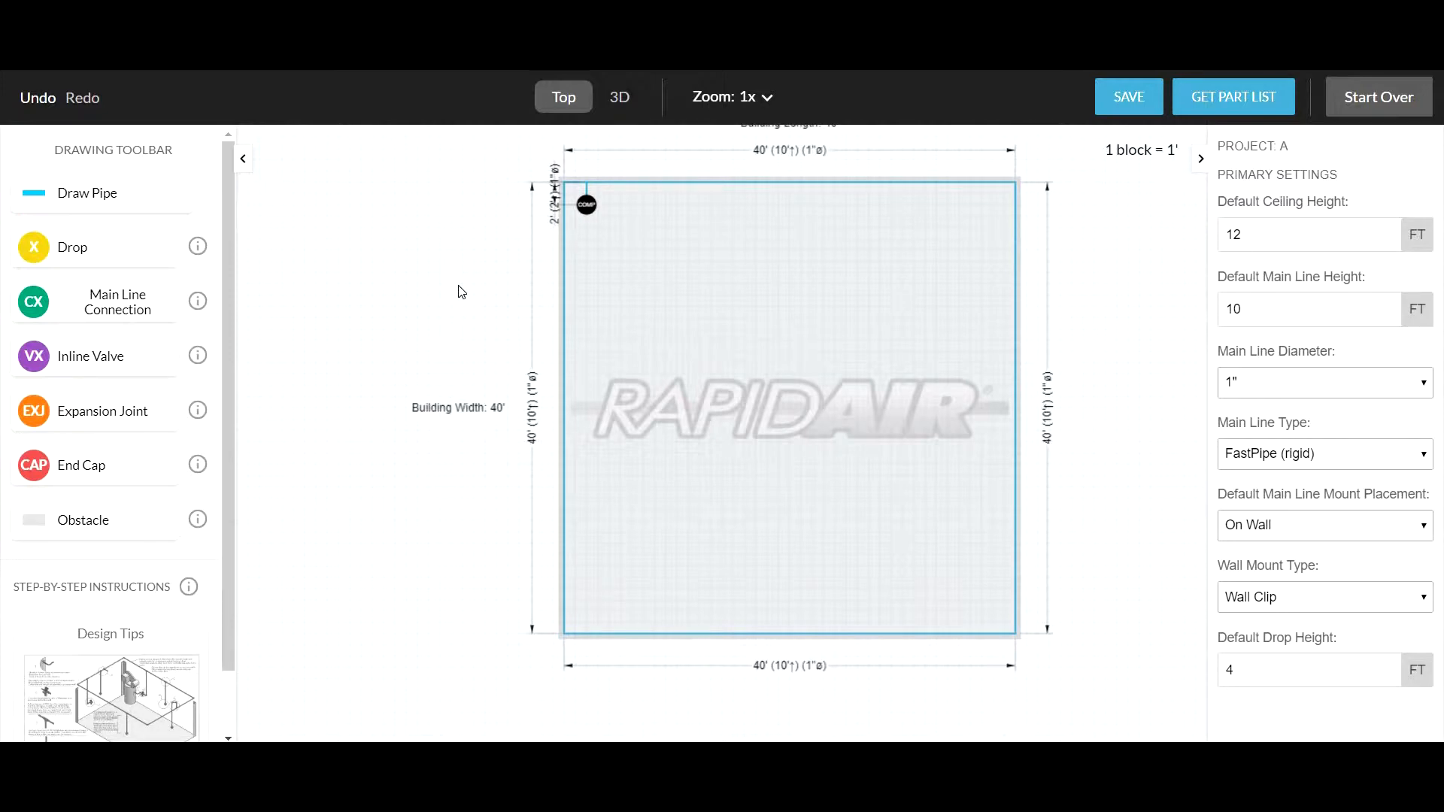
pyautogui.moveTo(349, 279)
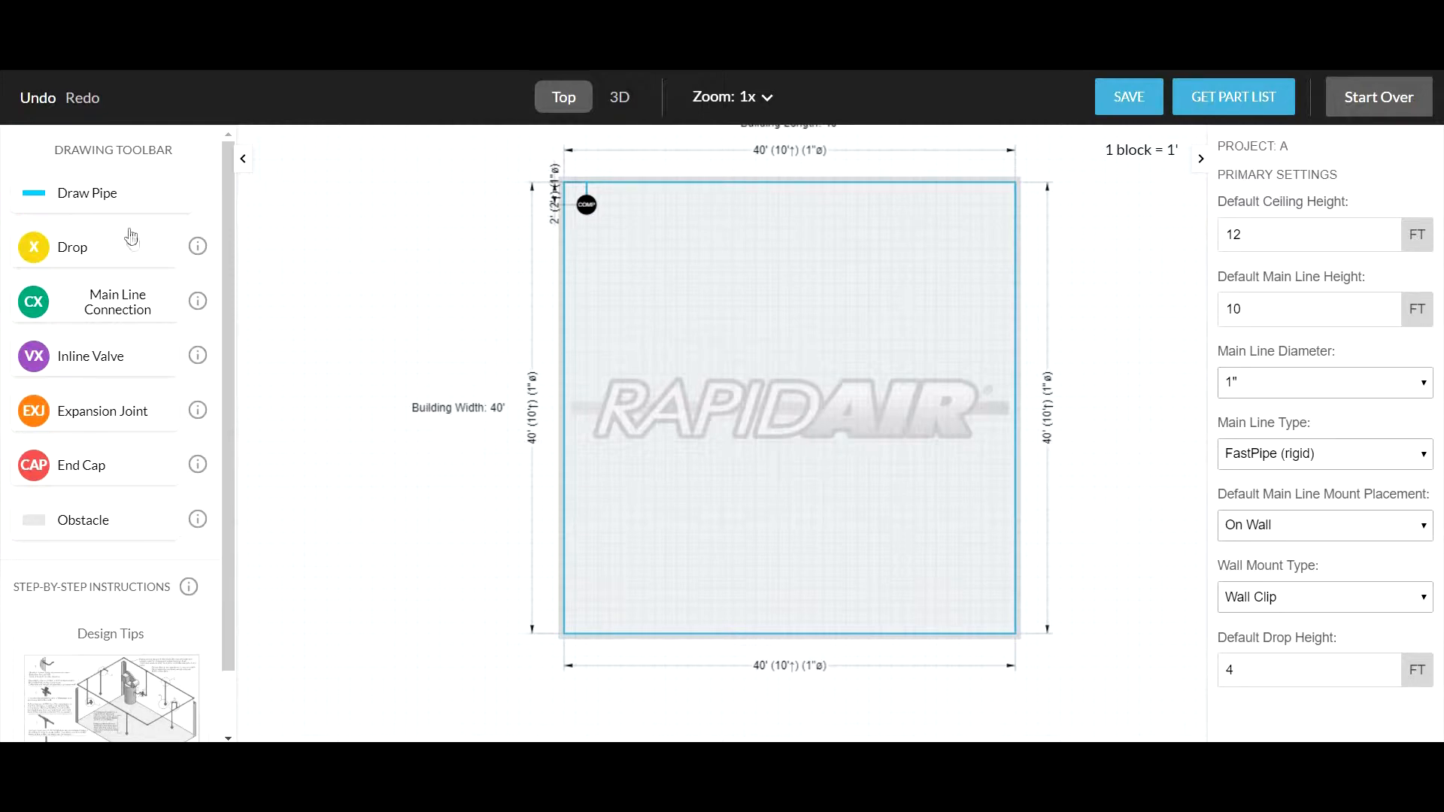
# Place a drop outlet on the right wall pipe, about a third of the way down.
pyautogui.click(72, 246)
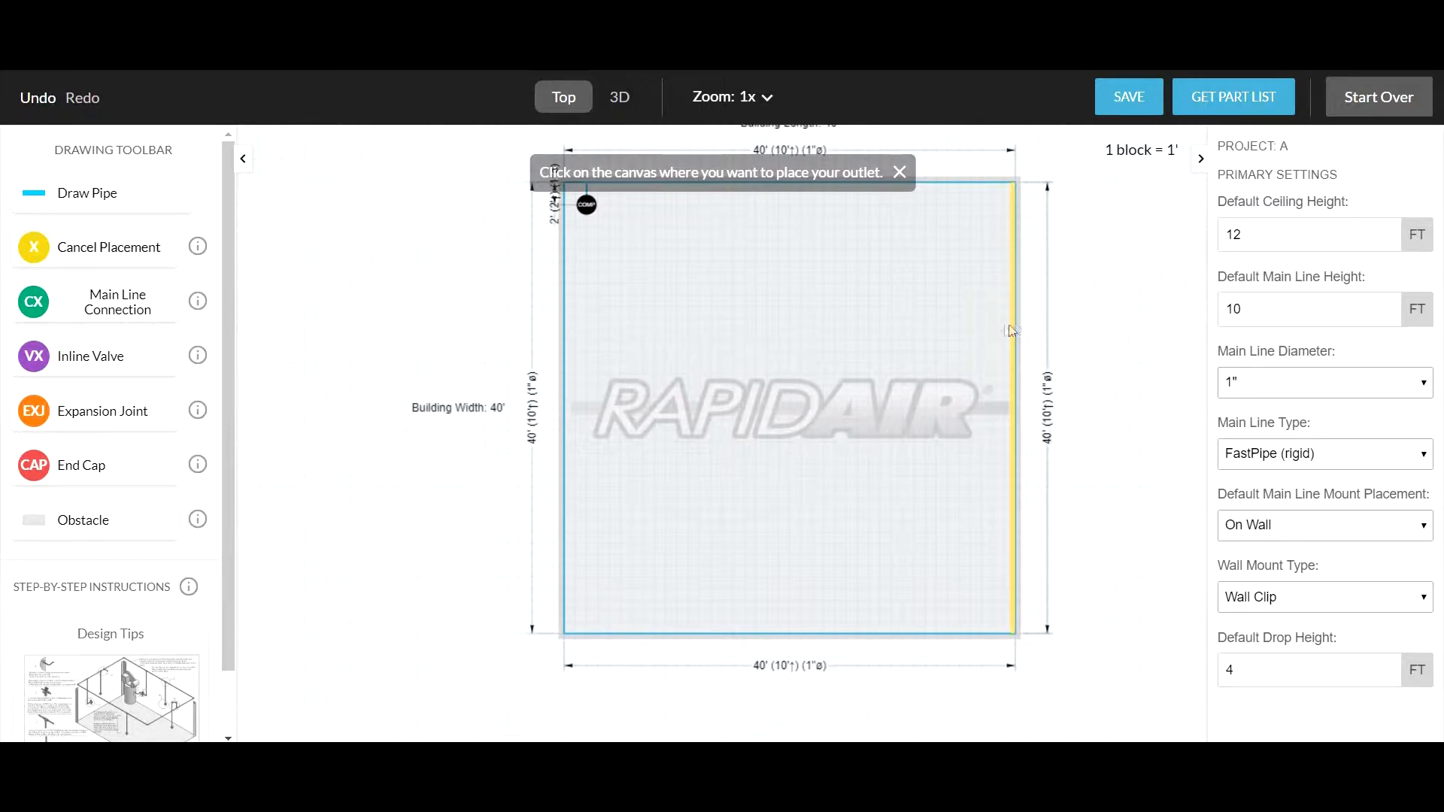
pyautogui.click(1014, 319)
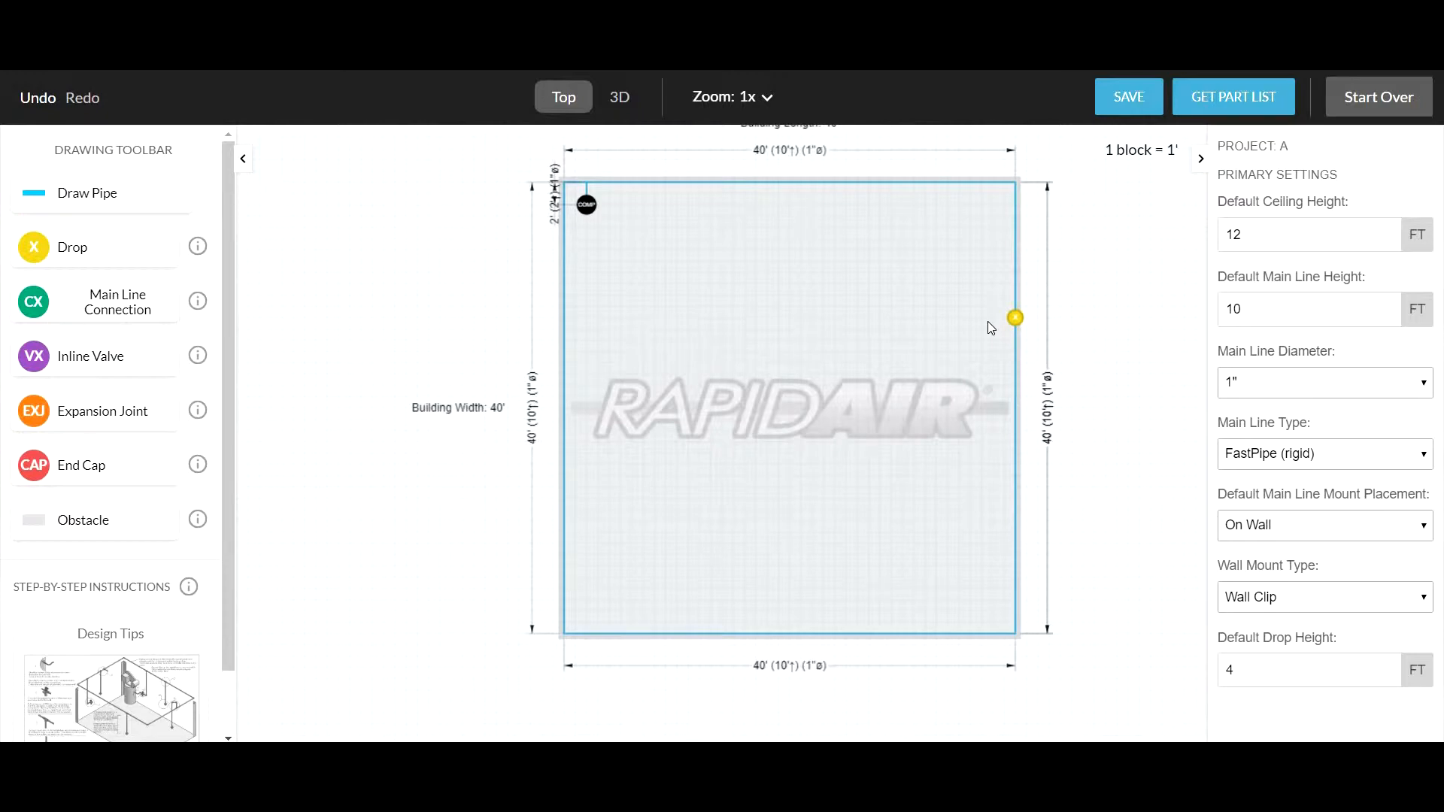
pyautogui.moveTo(1050, 320)
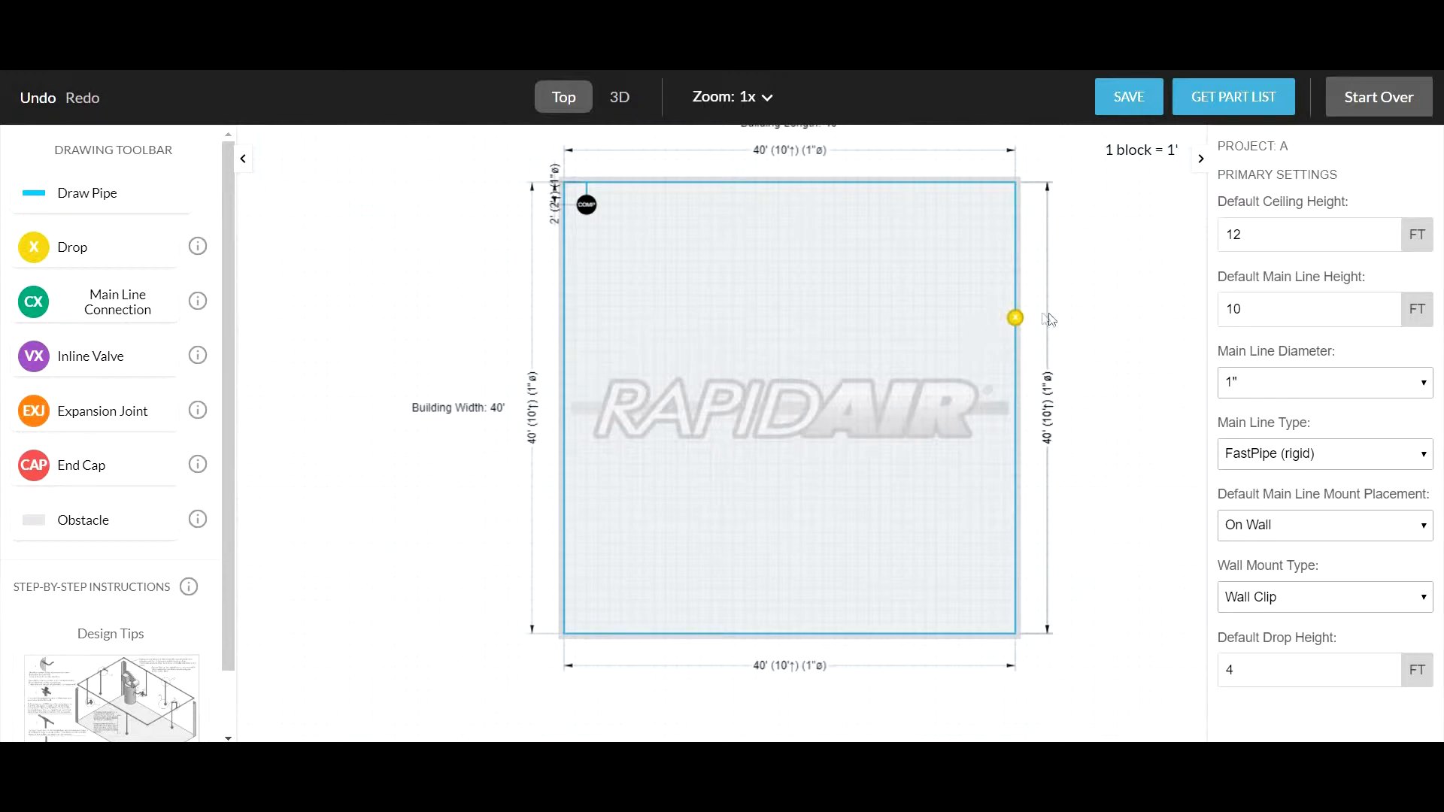
# Set the new drop's pipe type to FastPipe (rigid).
pyautogui.click(1014, 318)
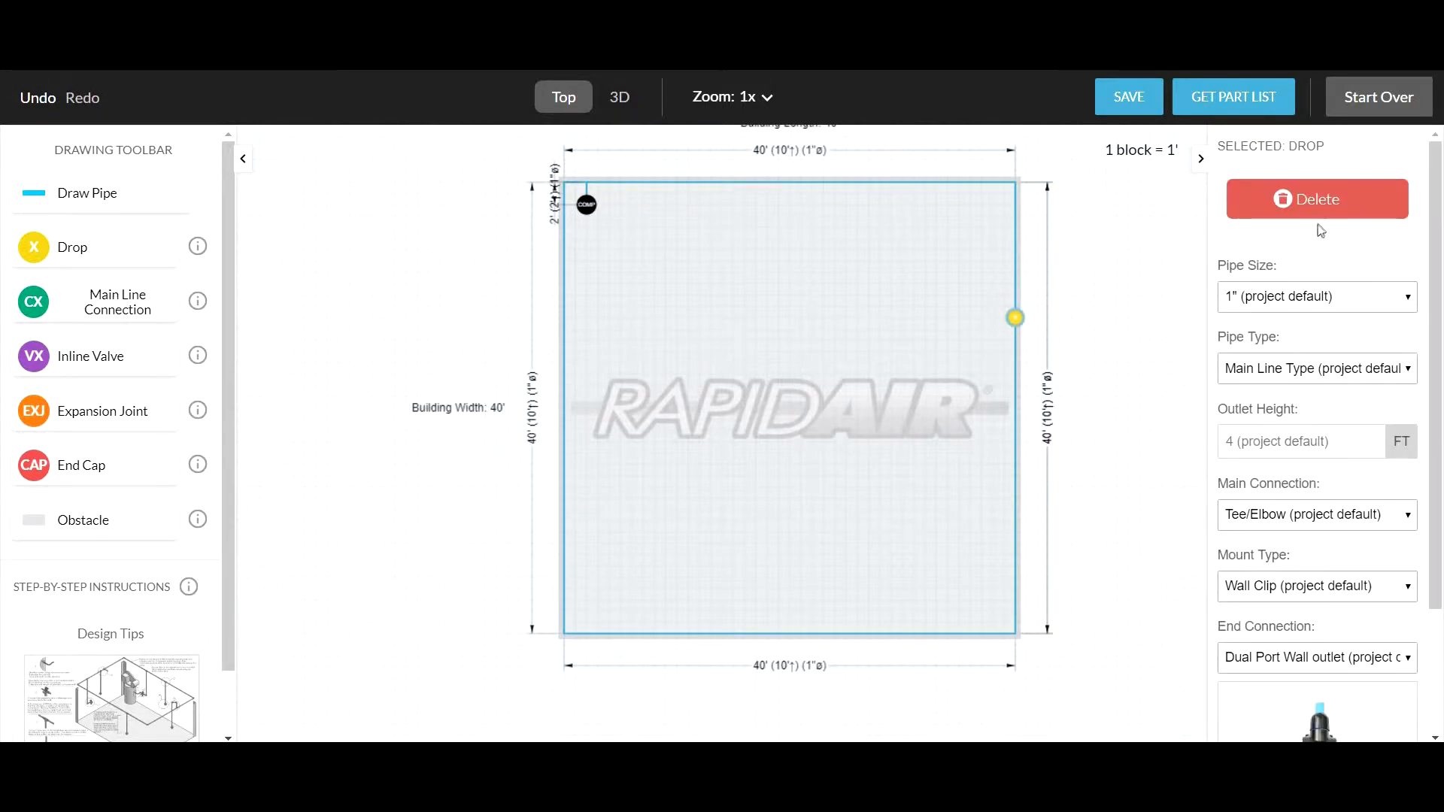
pyautogui.moveTo(1275, 304)
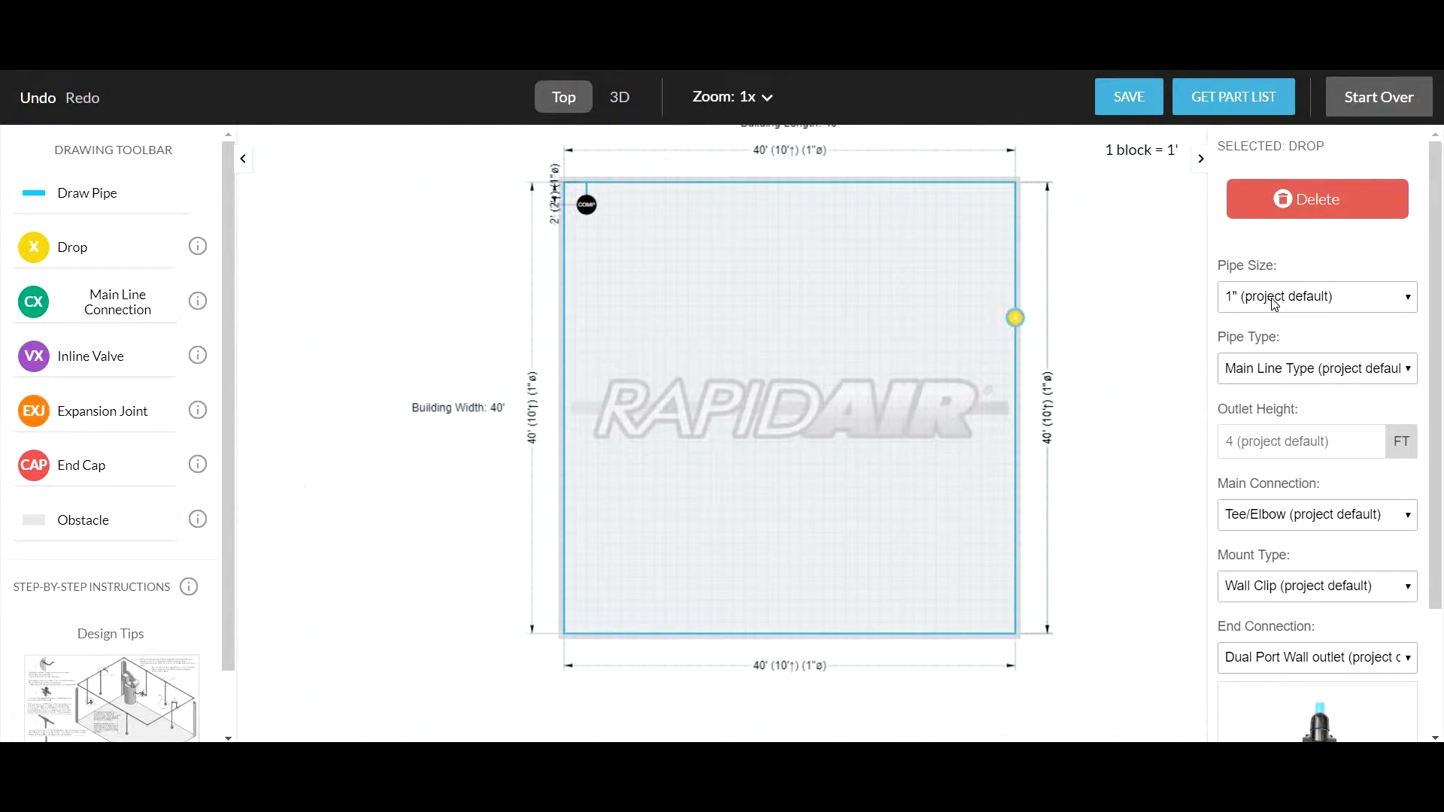
pyautogui.moveTo(1289, 352)
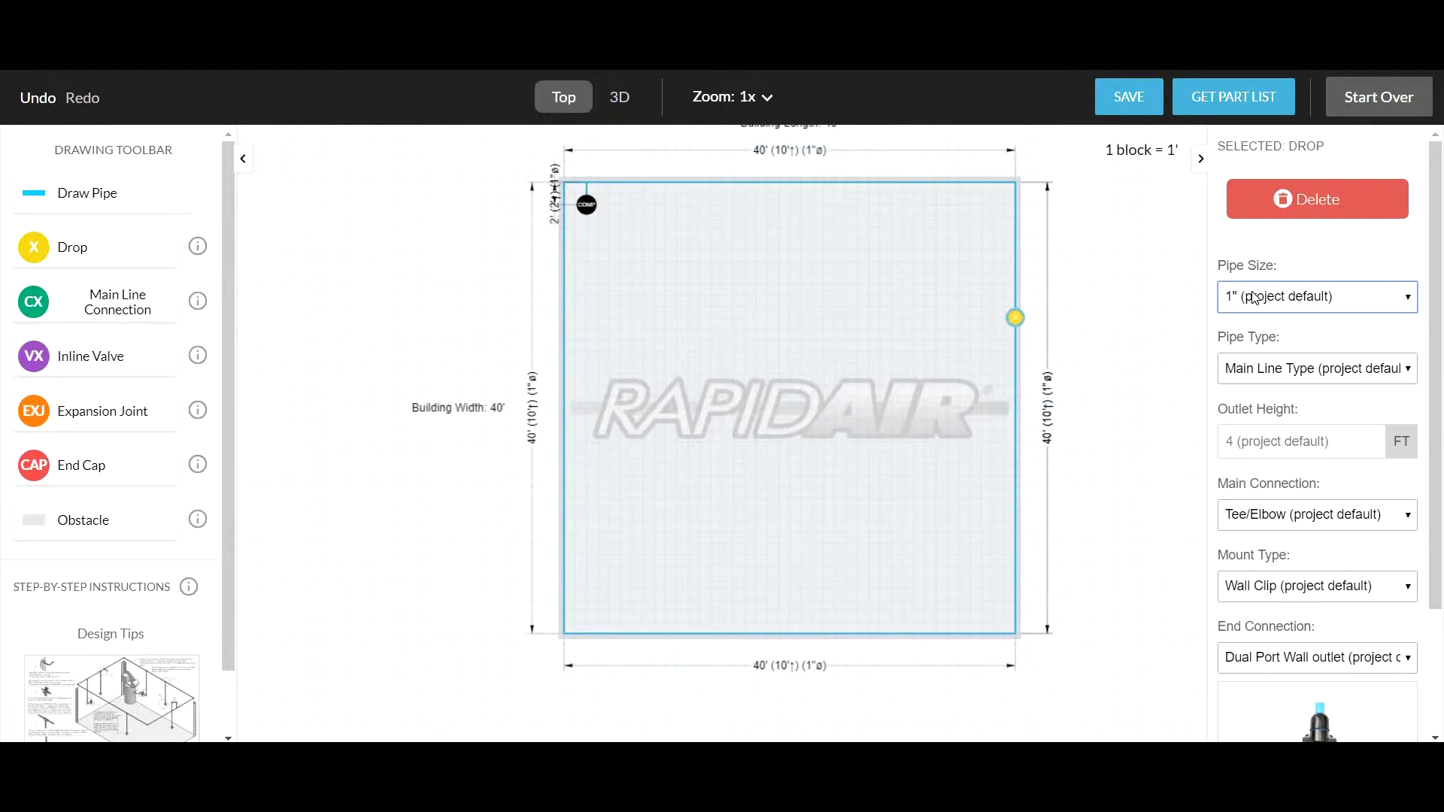
pyautogui.moveTo(1256, 377)
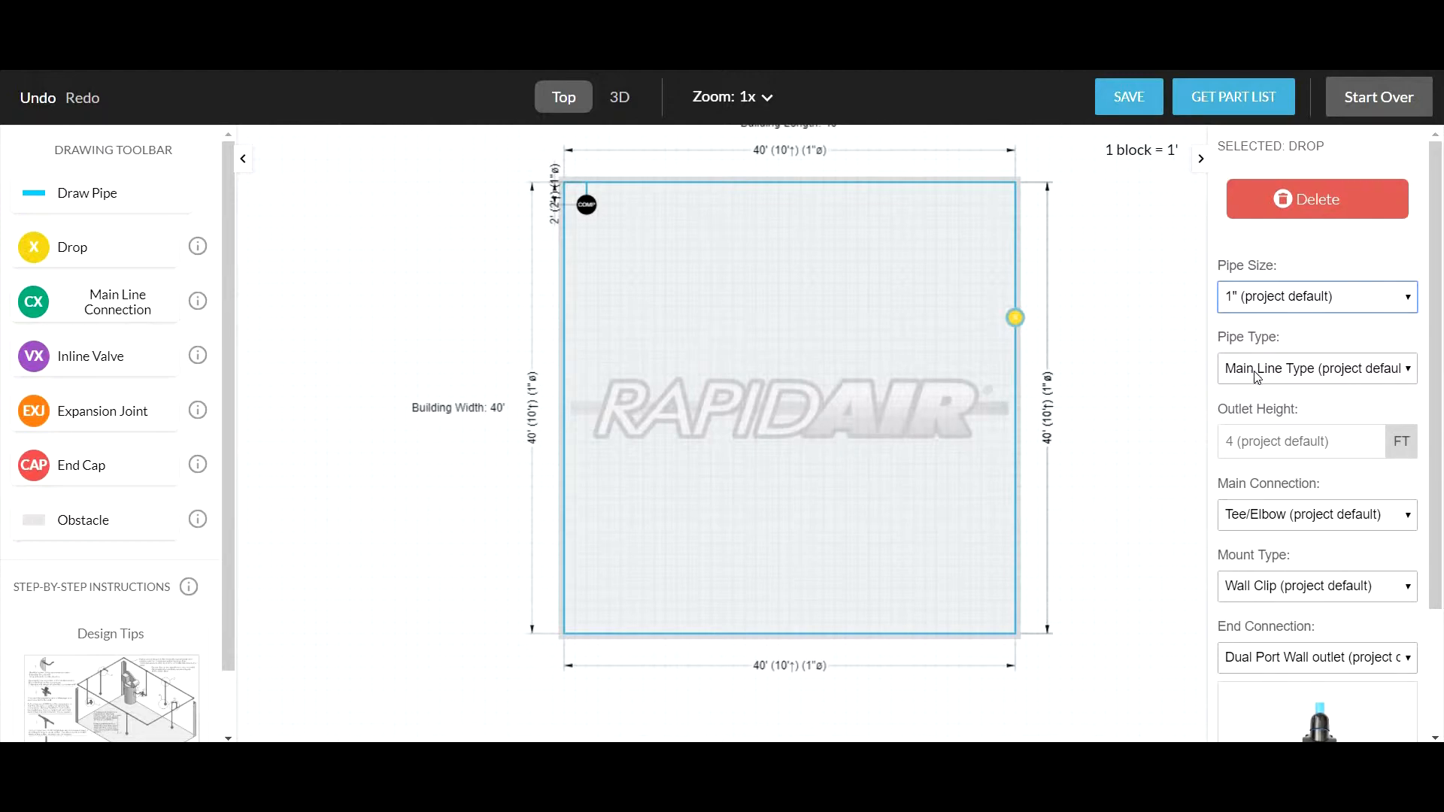
pyautogui.click(1316, 368)
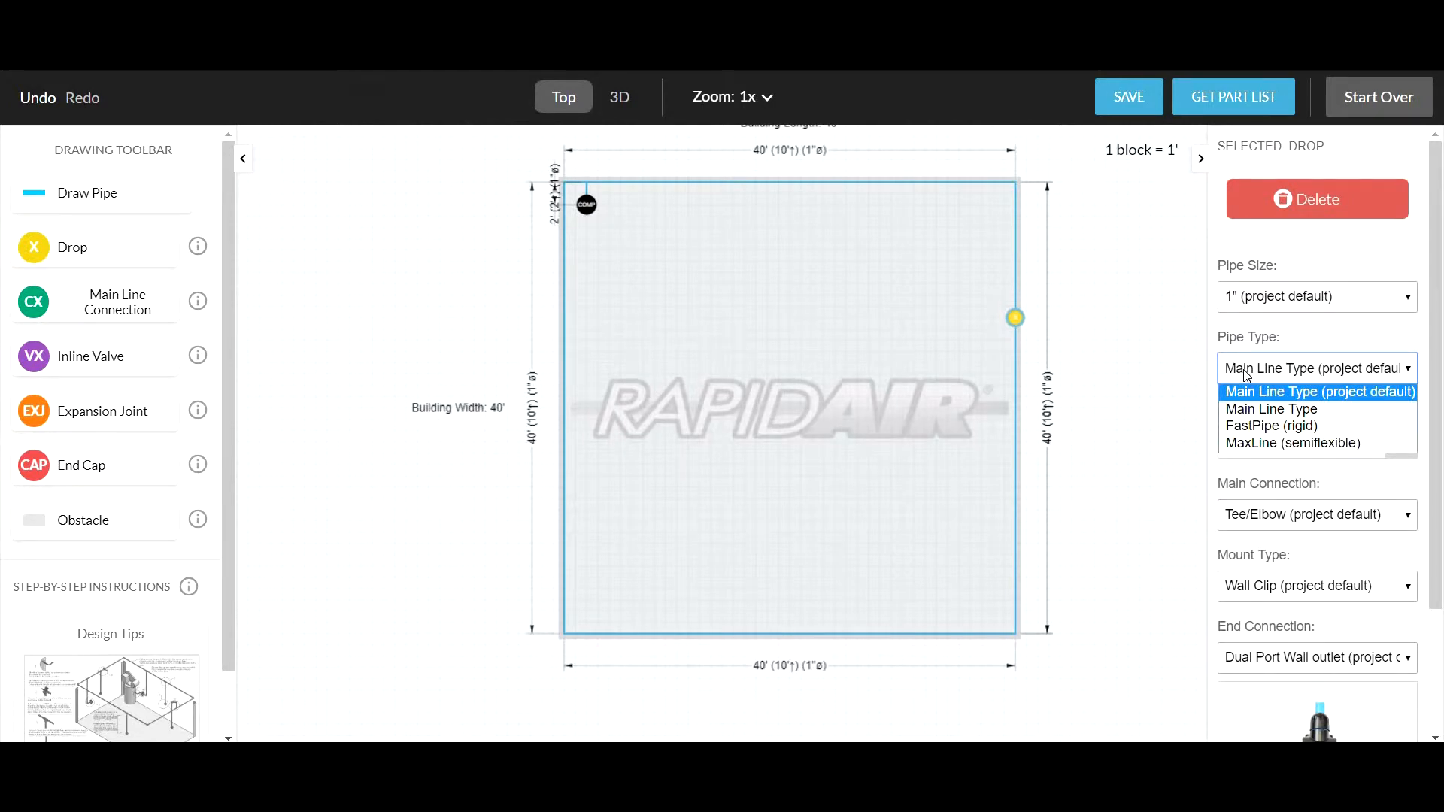
pyautogui.moveTo(1259, 453)
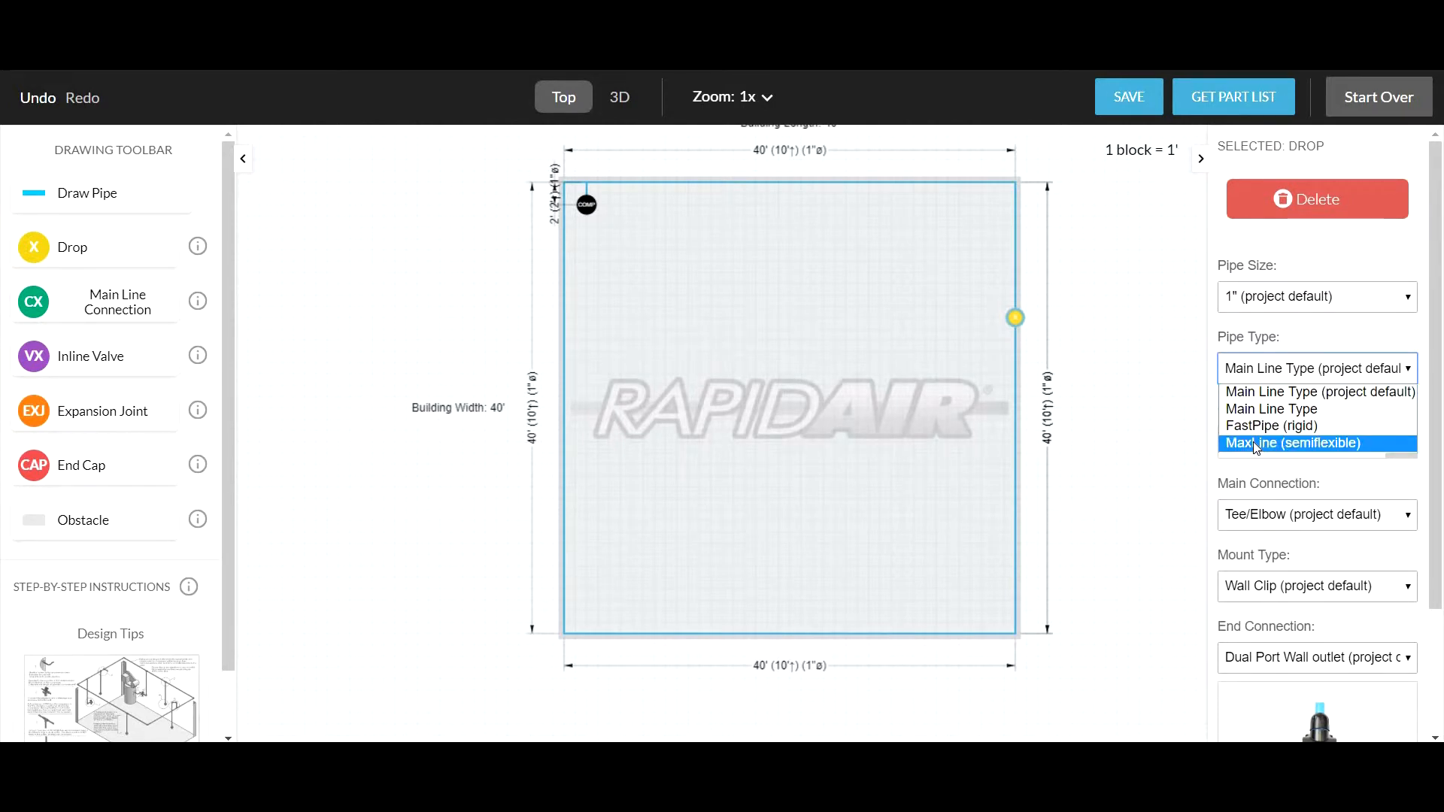
pyautogui.click(1293, 443)
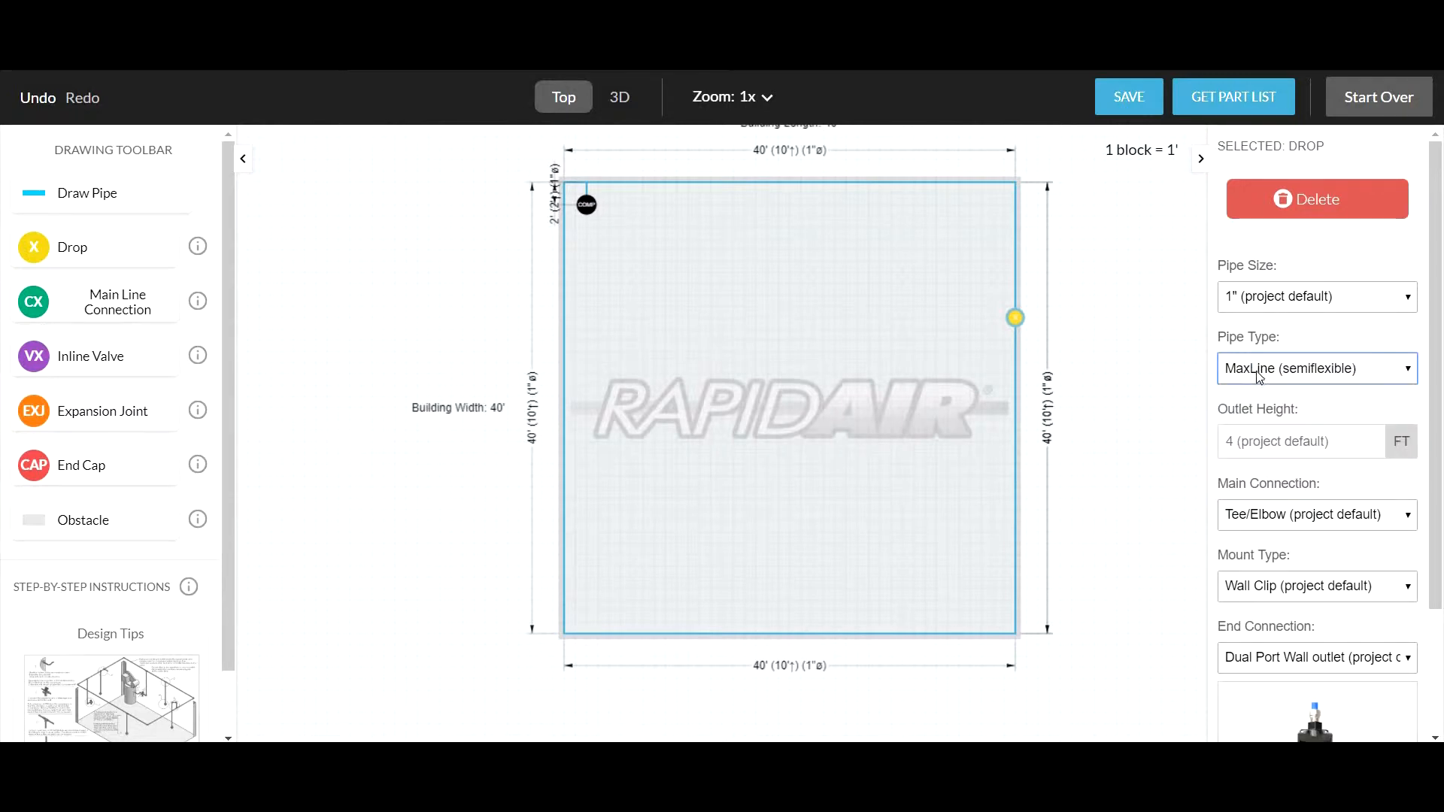
pyautogui.click(1316, 368)
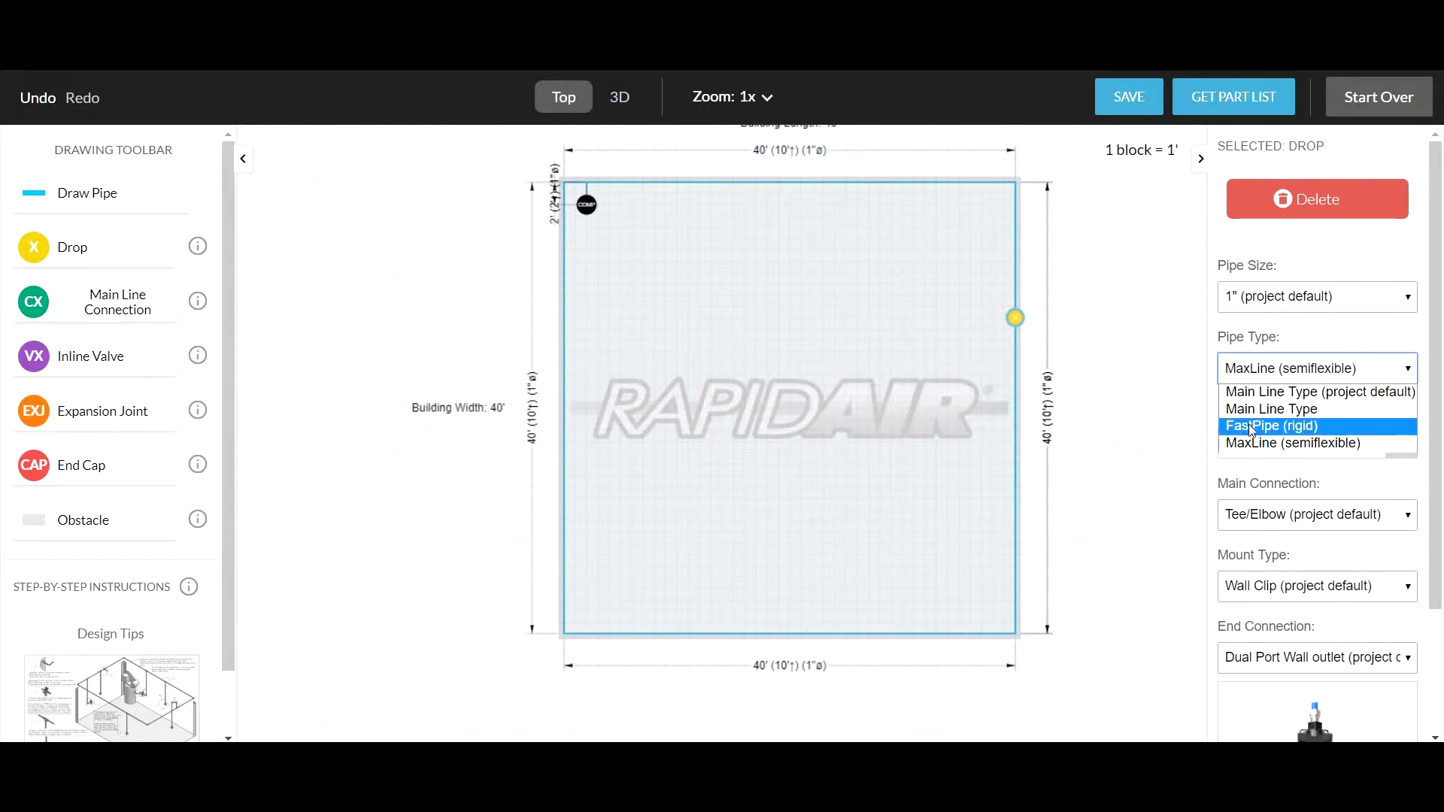
pyautogui.click(1272, 426)
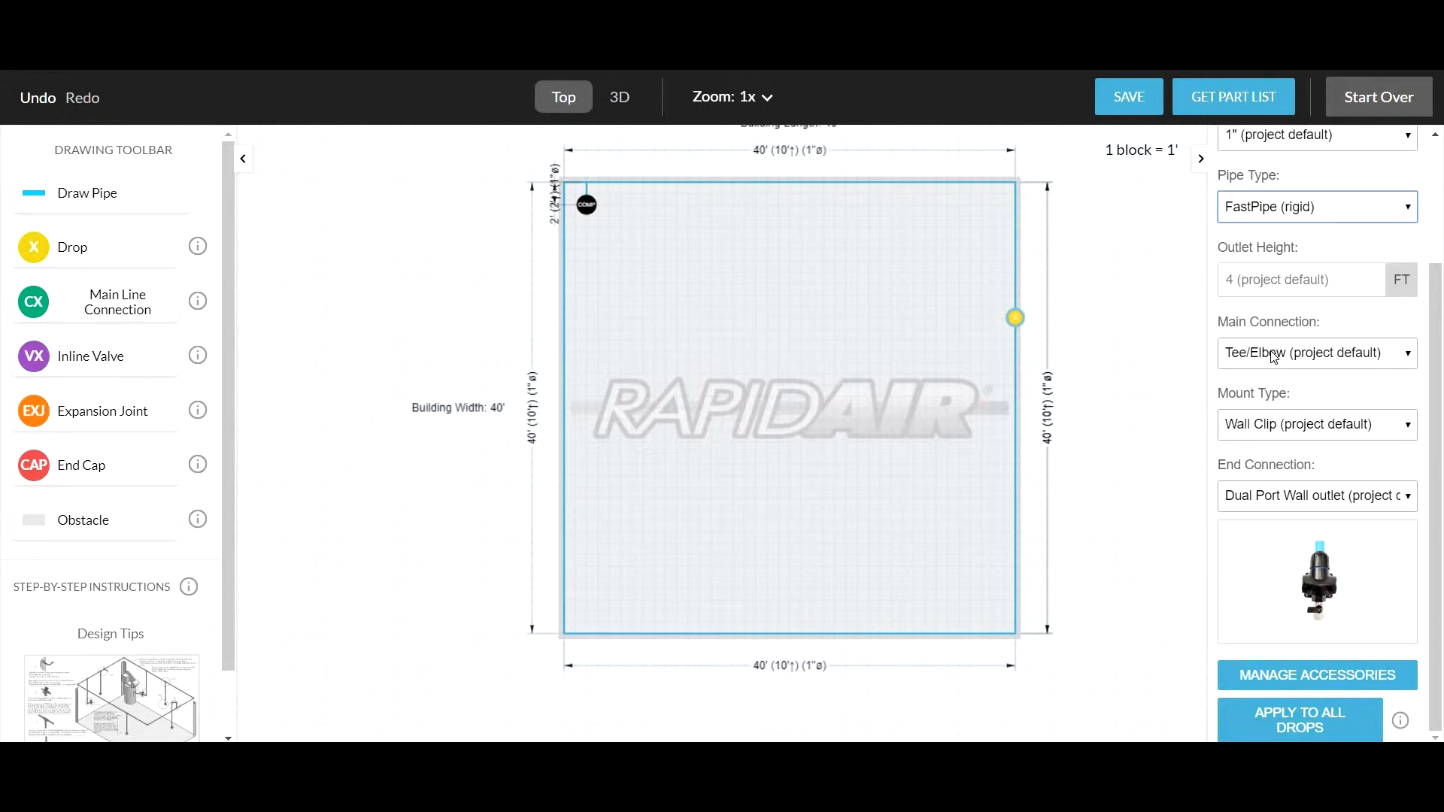
pyautogui.moveTo(1293, 364)
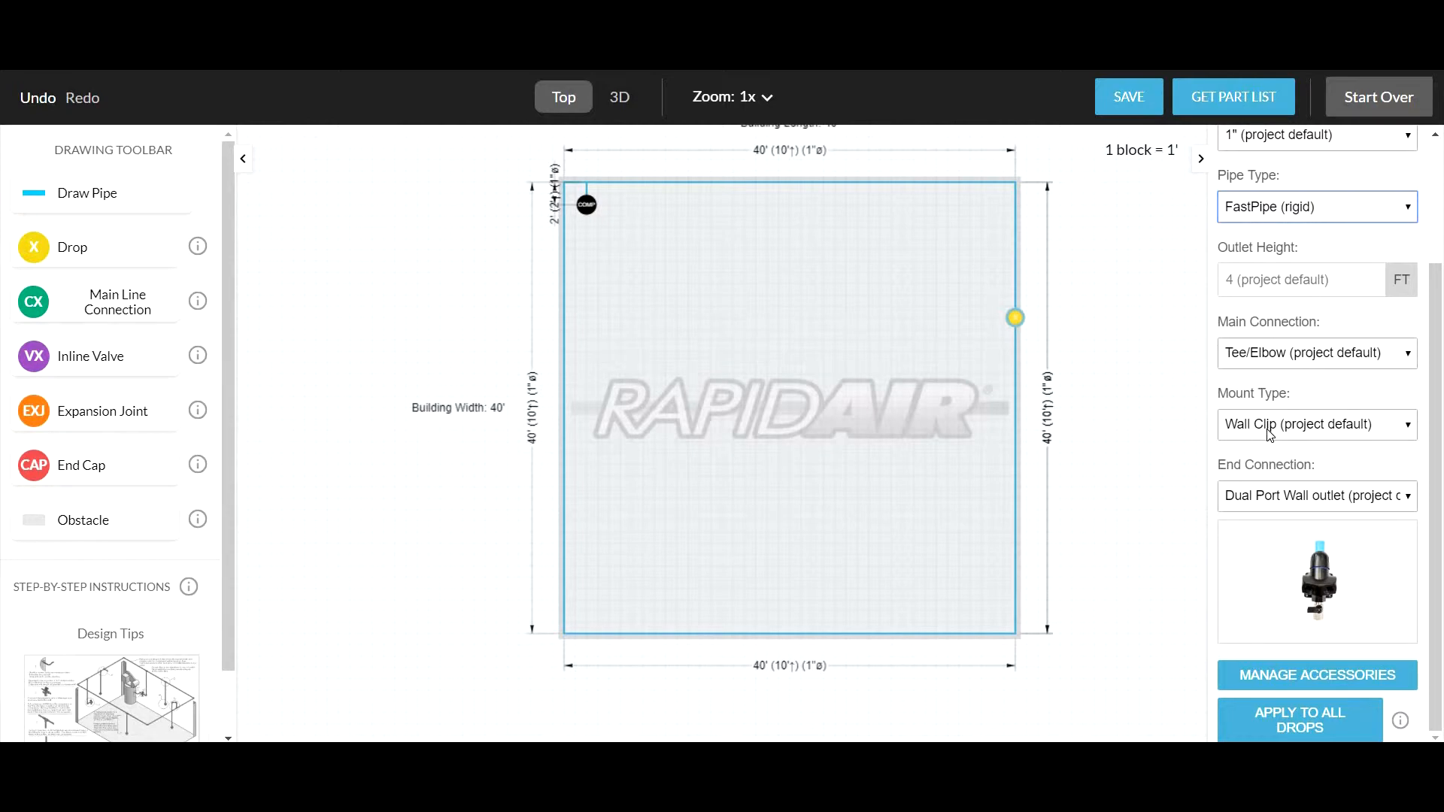
pyautogui.moveTo(1288, 440)
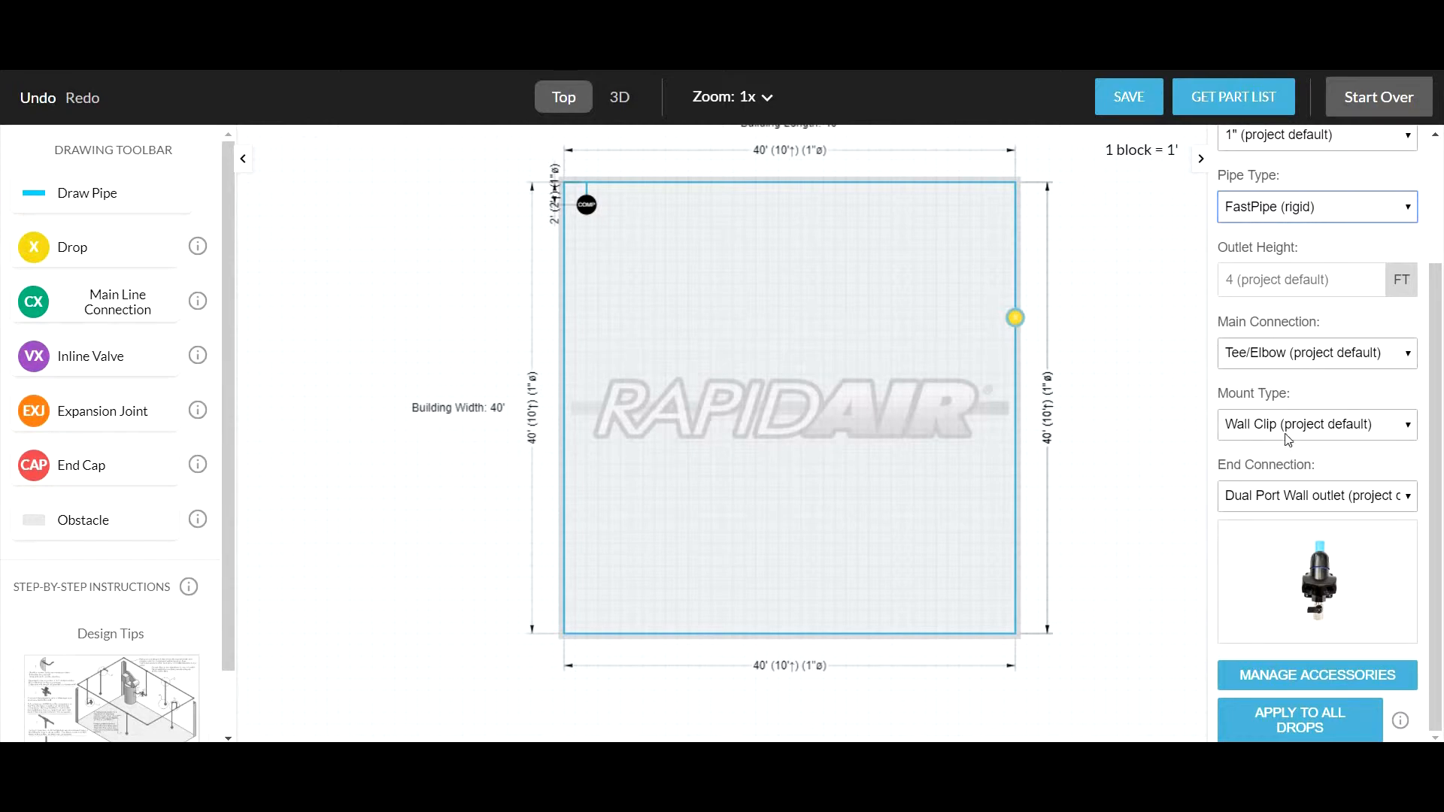
# Change the drop's mount type from the project default to Wall Clip.
pyautogui.click(1316, 423)
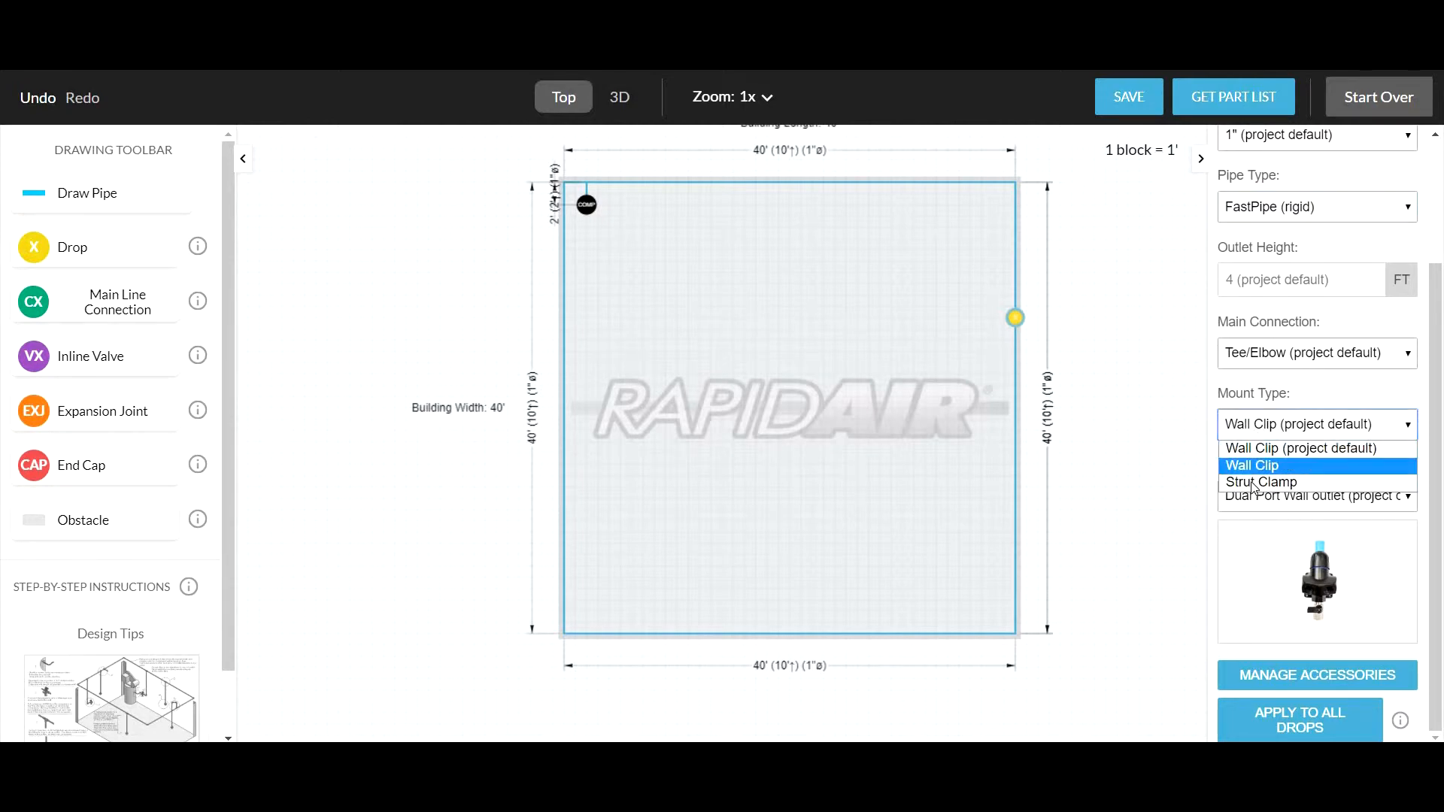
pyautogui.click(1260, 481)
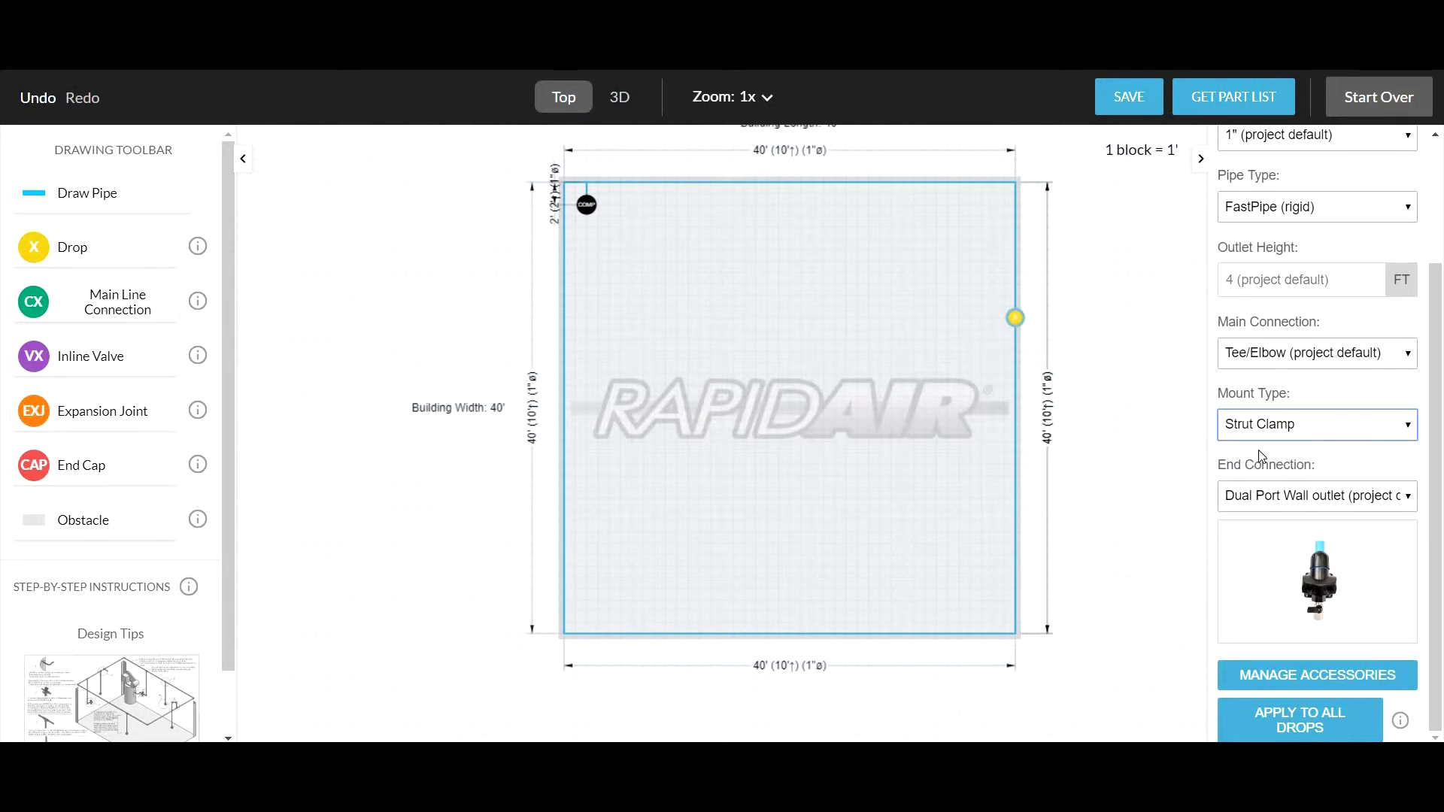
pyautogui.click(1316, 424)
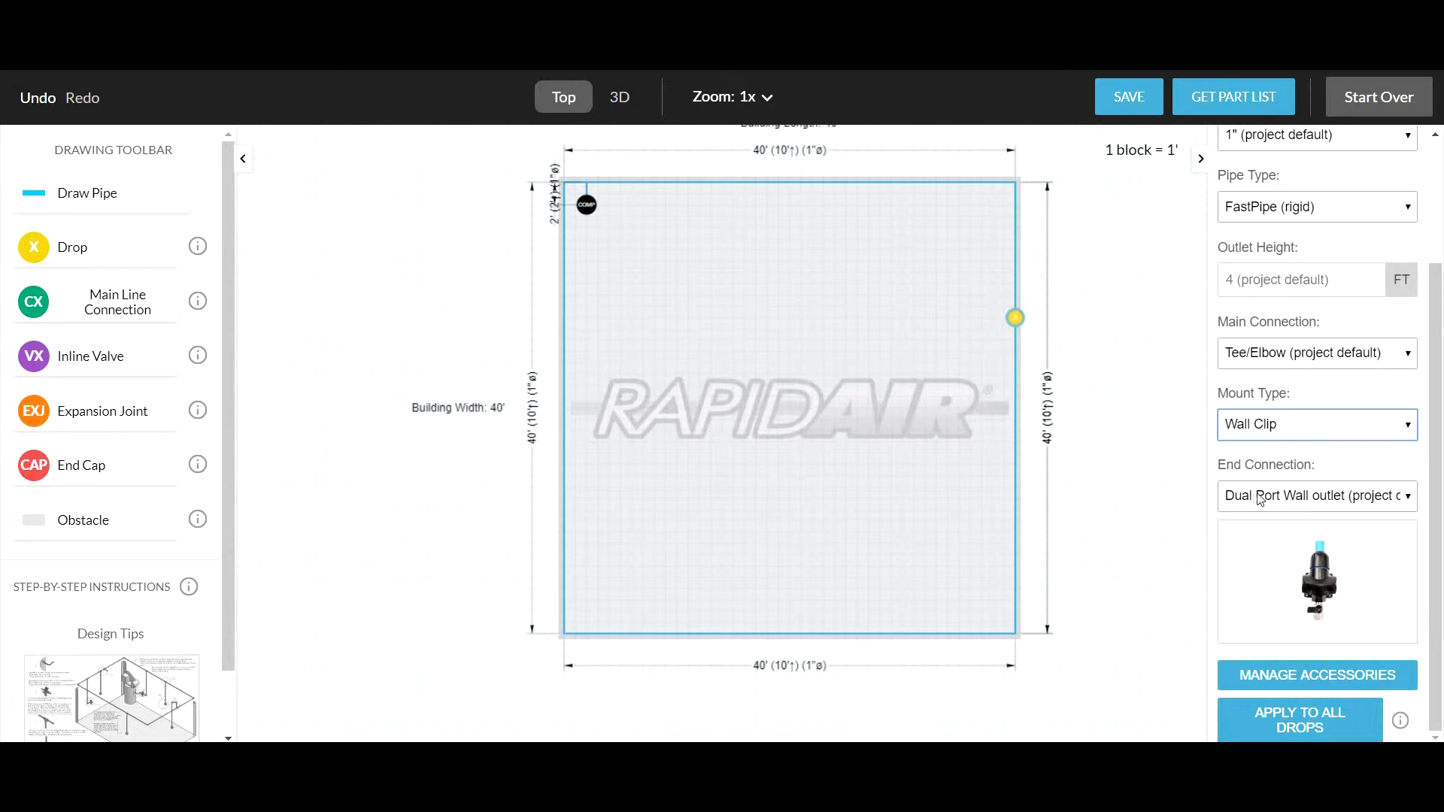
# Preview several end connections, then settle on 'Dual Port Wall outlet w/shutoff'.
pyautogui.click(1317, 496)
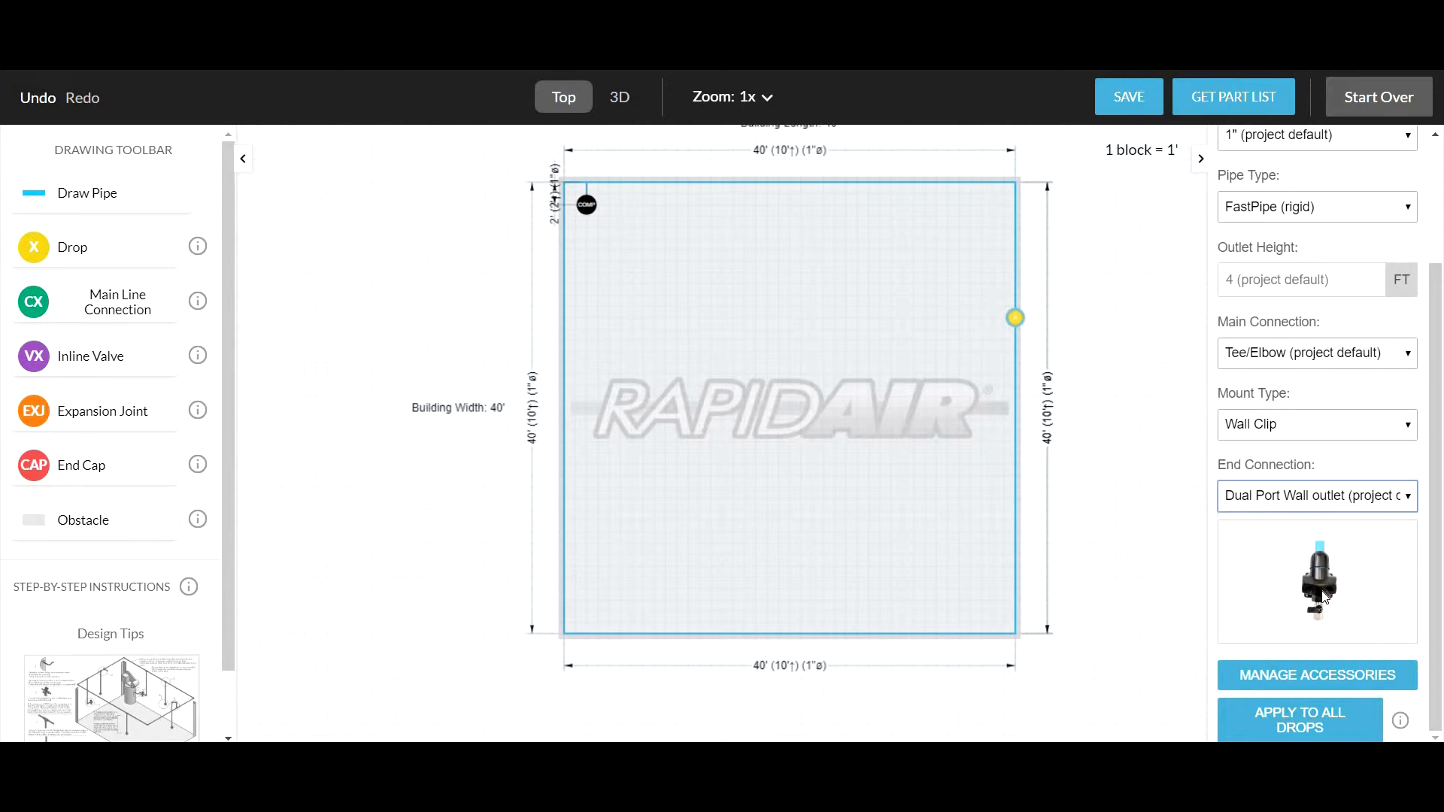
pyautogui.click(1316, 496)
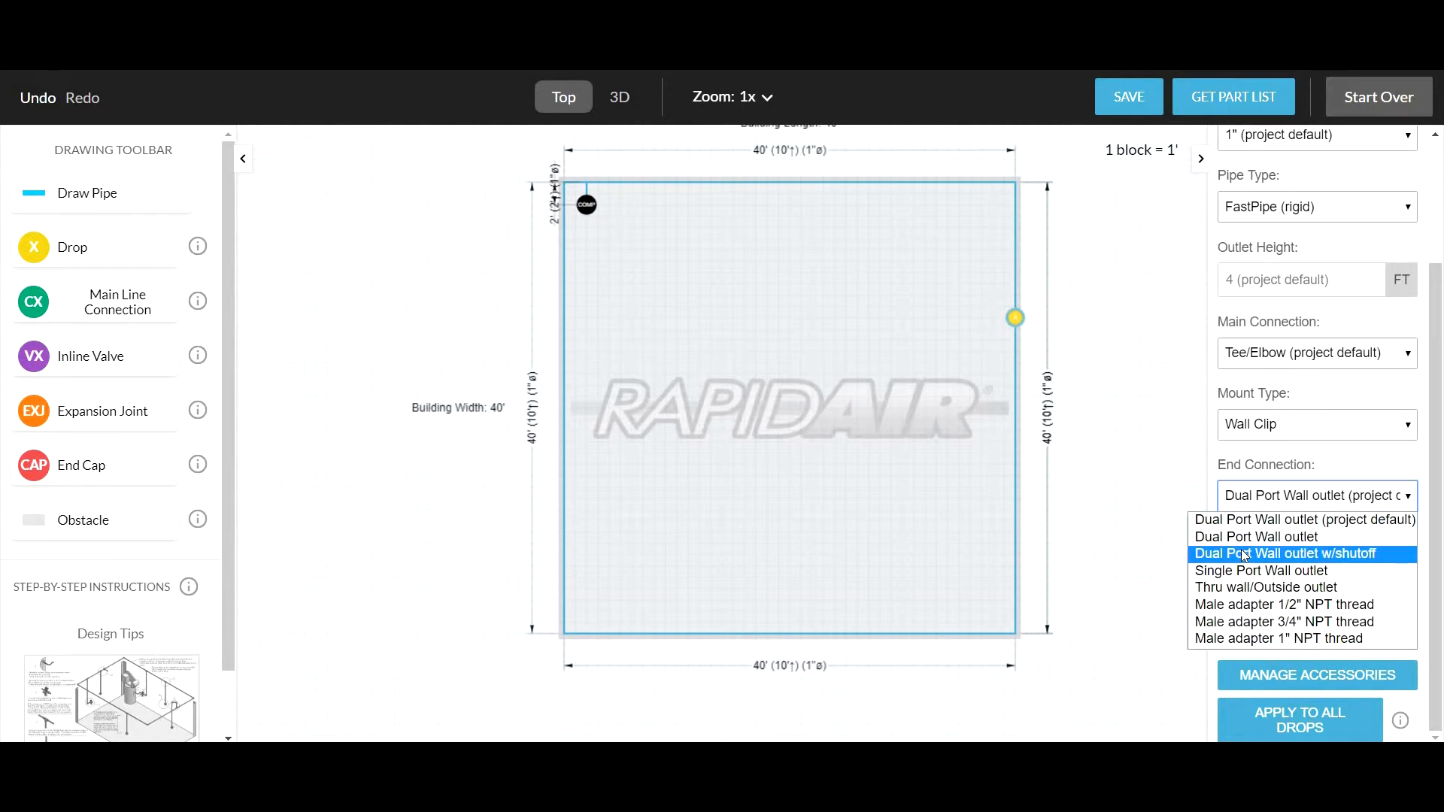
pyautogui.click(1286, 554)
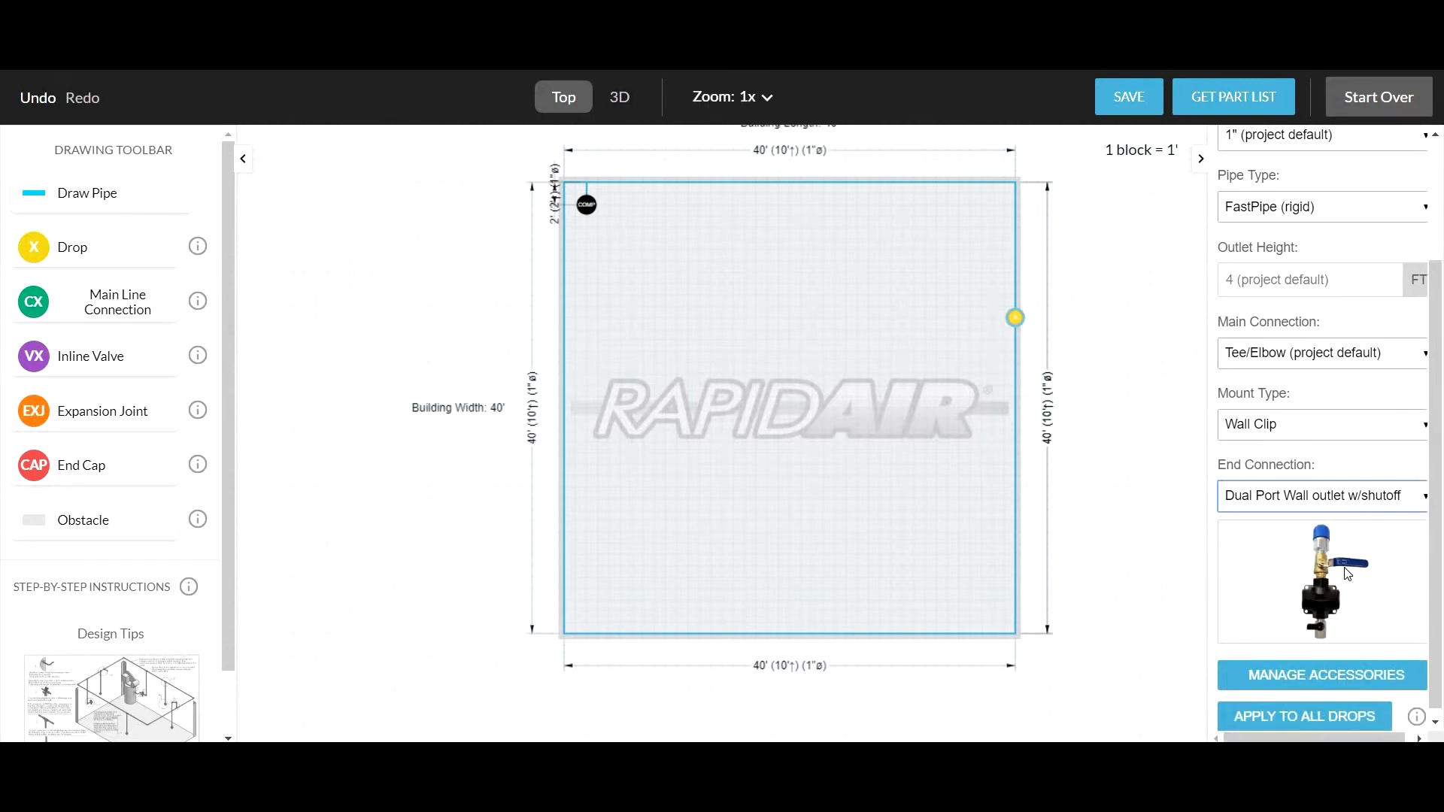
pyautogui.click(1321, 496)
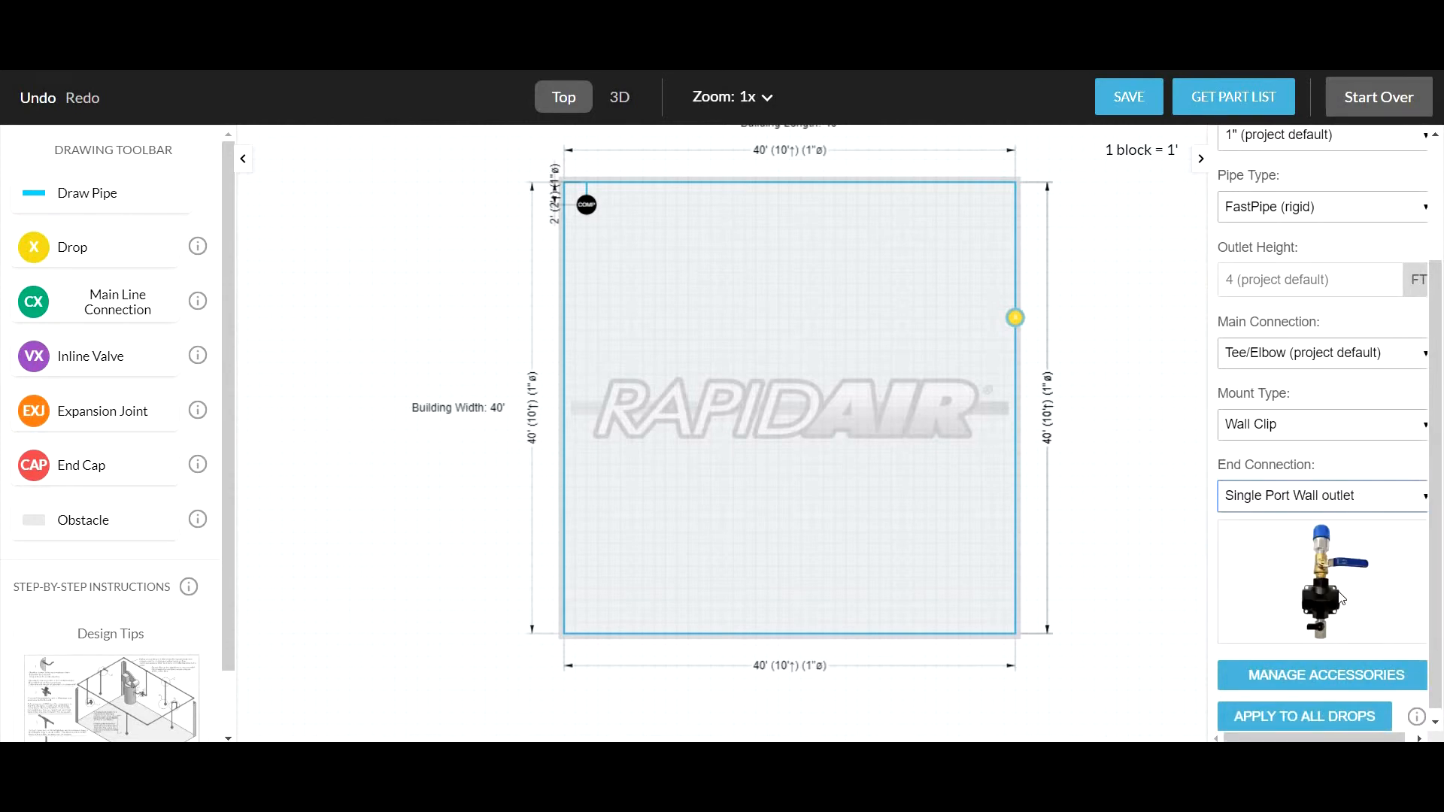
pyautogui.click(1320, 496)
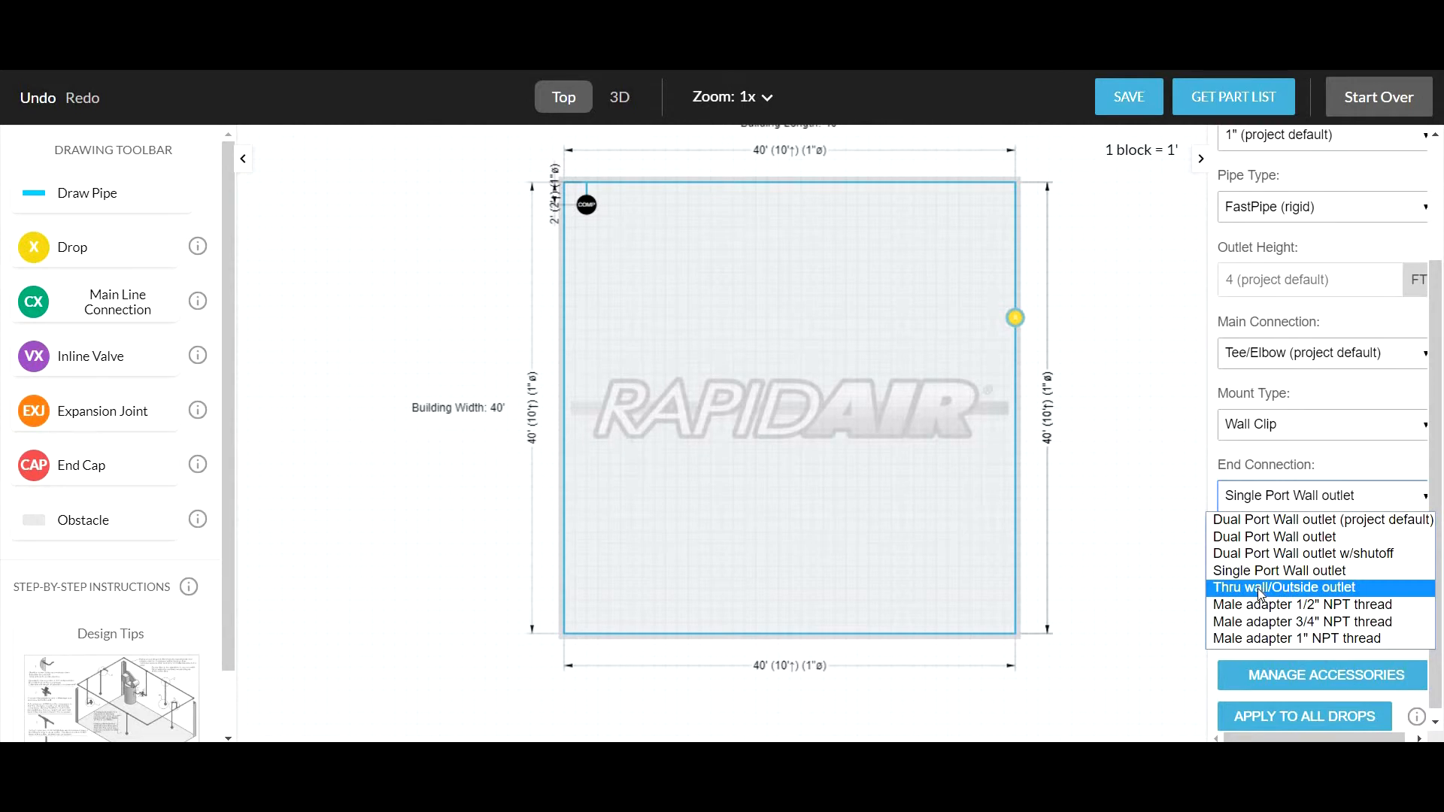
pyautogui.click(1283, 586)
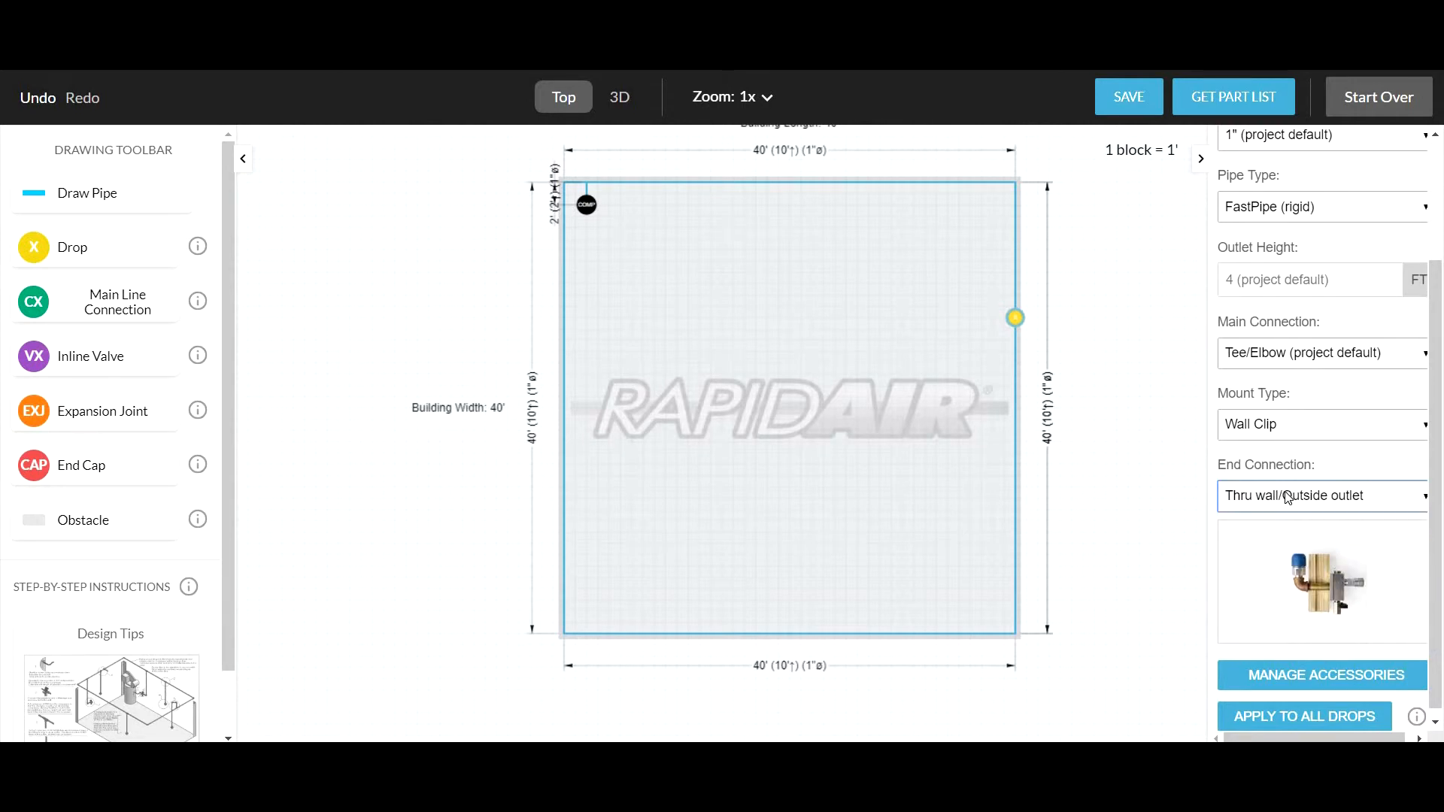
pyautogui.click(1321, 495)
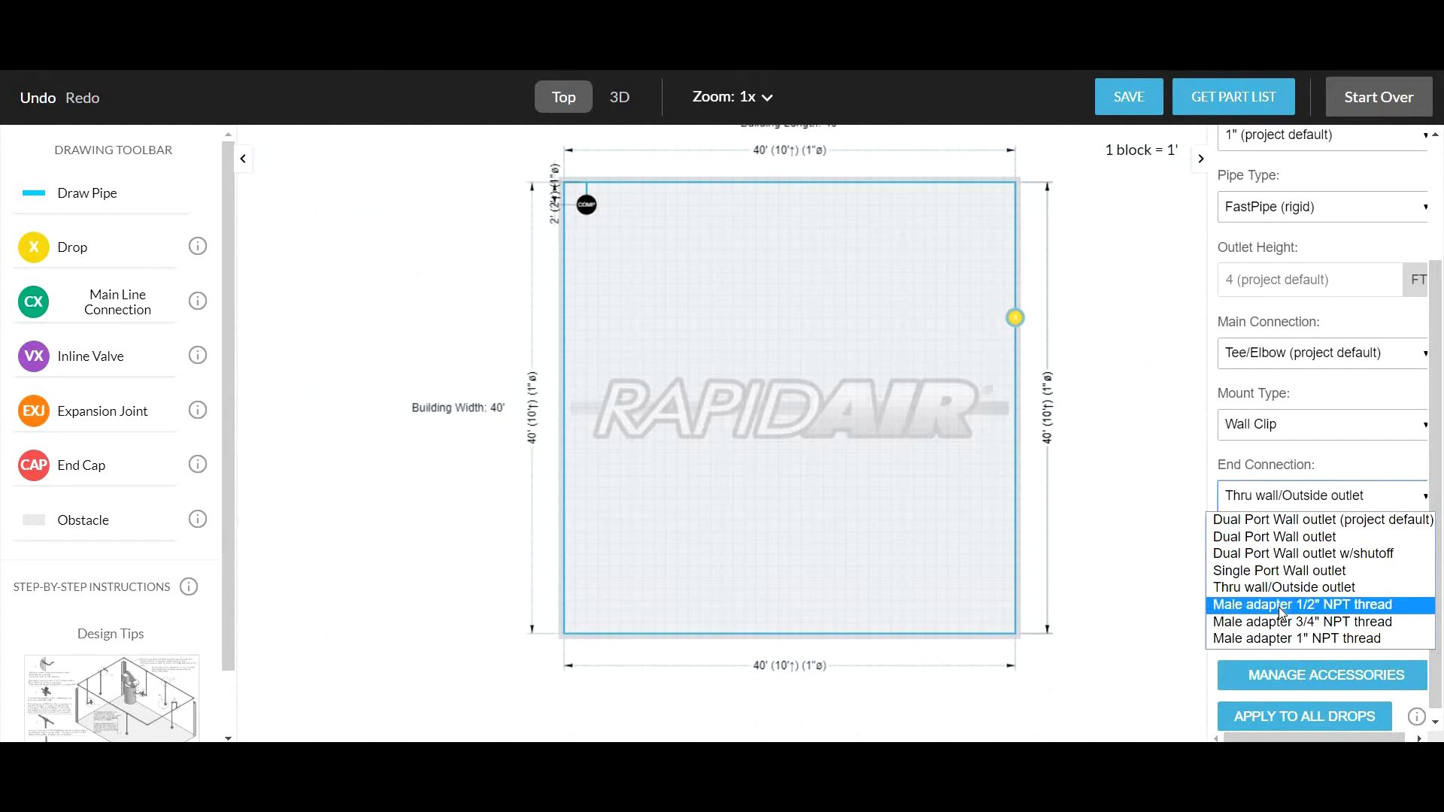
pyautogui.click(1302, 604)
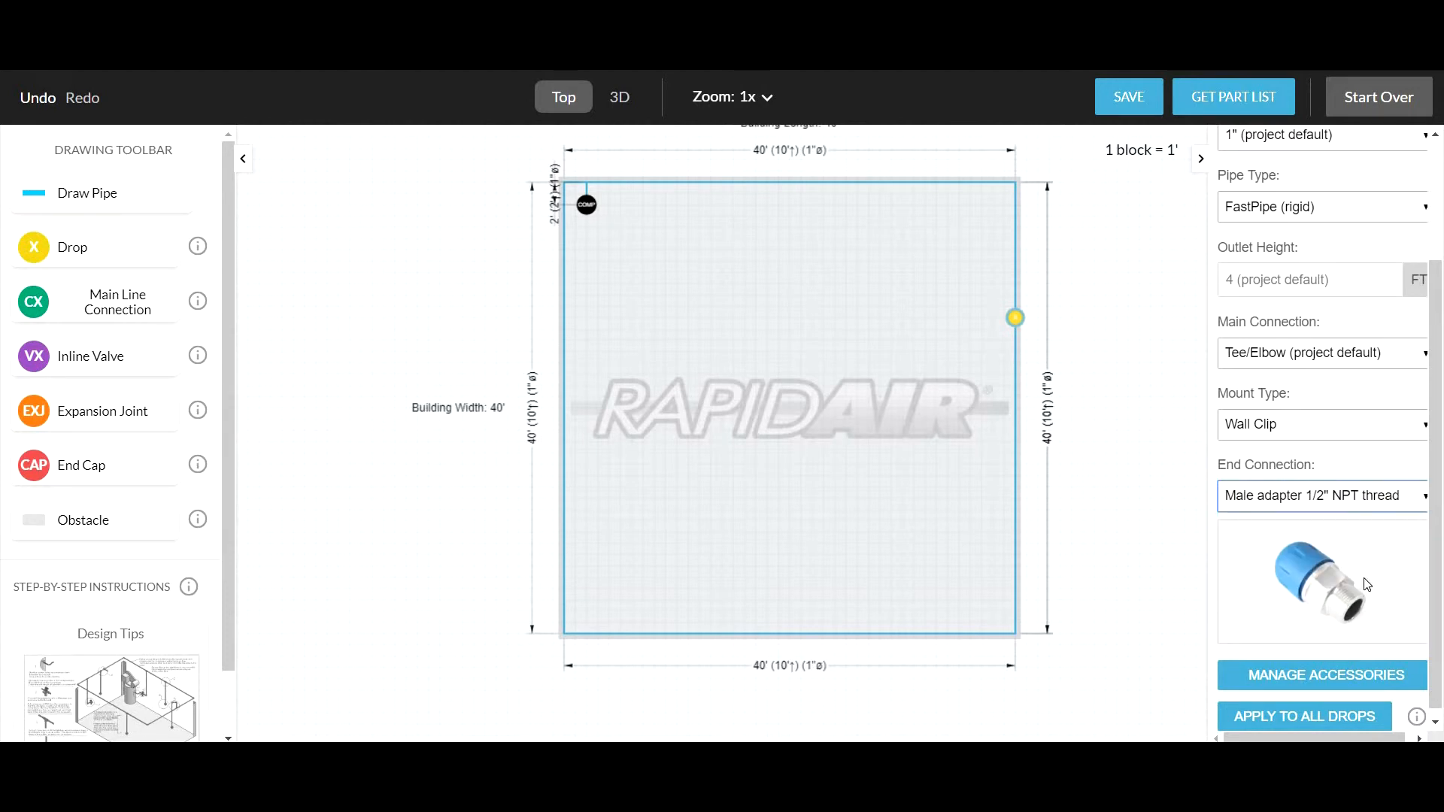
pyautogui.moveTo(1355, 569)
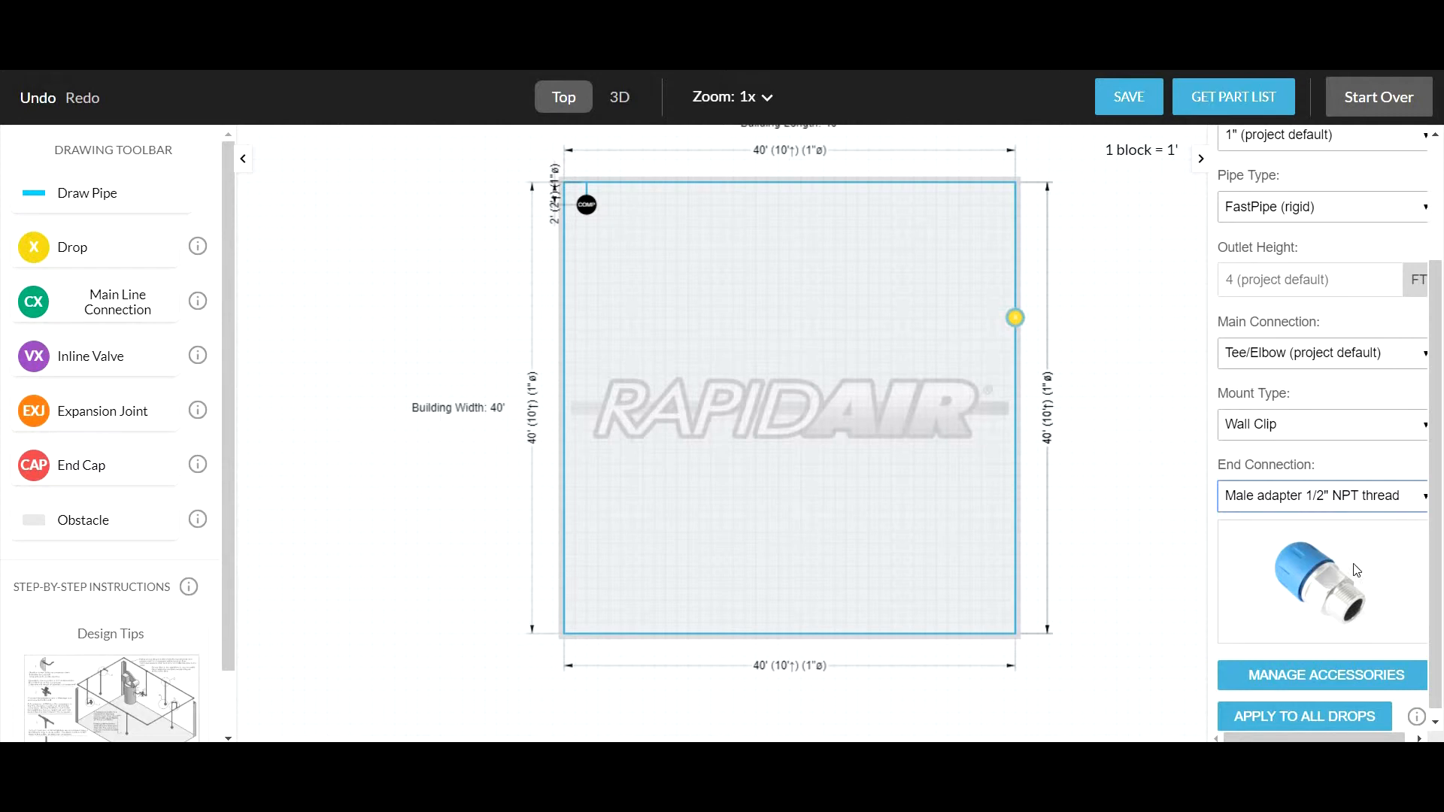
pyautogui.click(1321, 496)
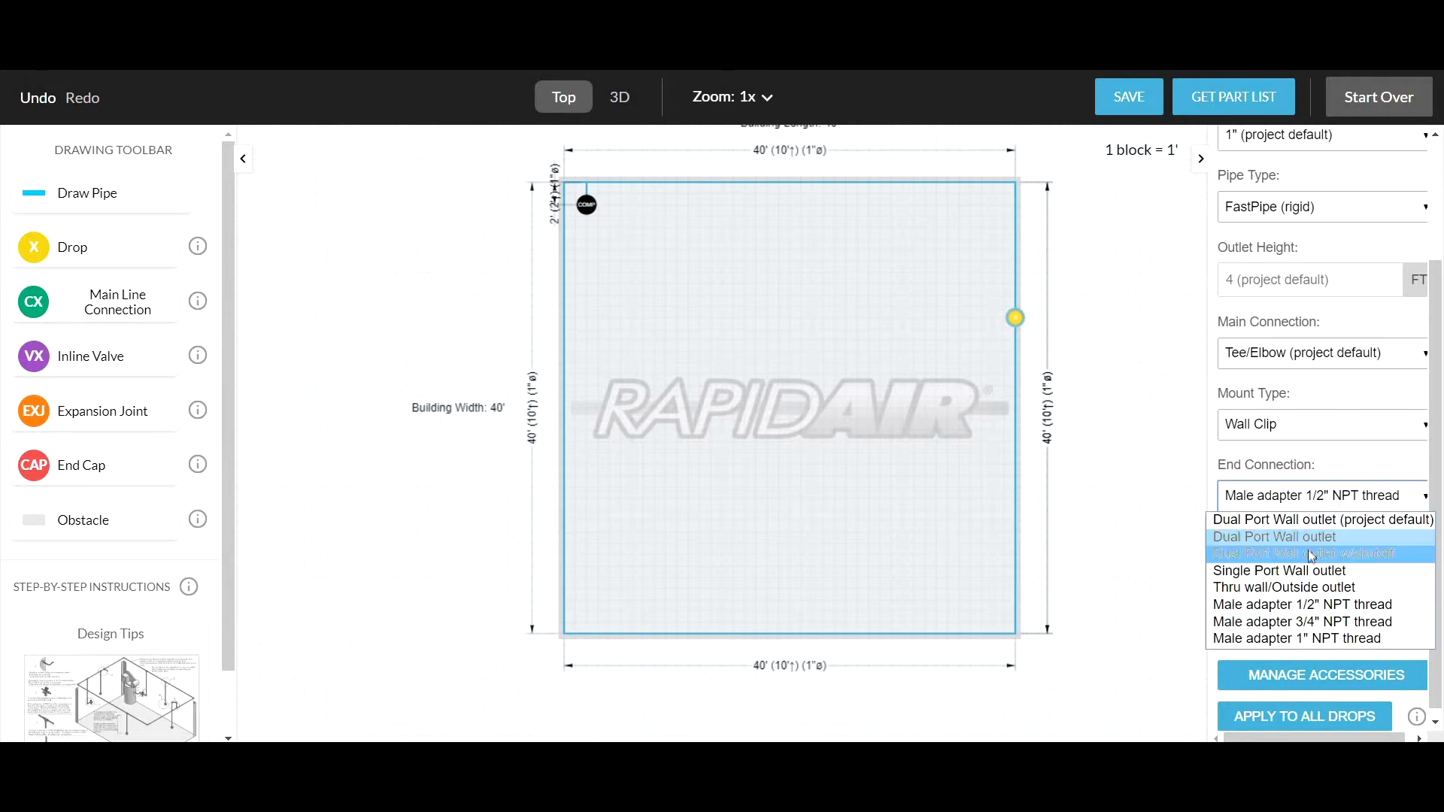
pyautogui.click(1305, 553)
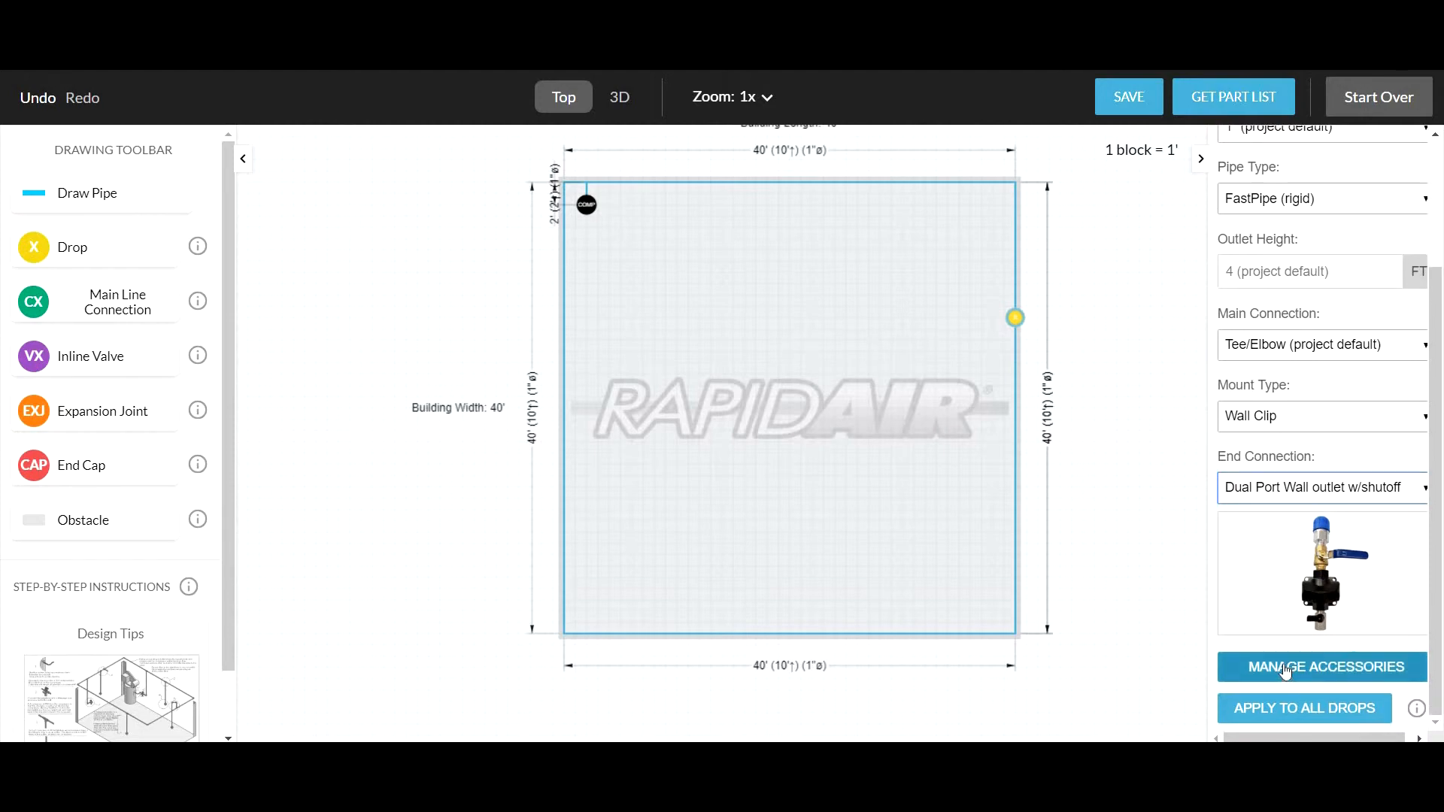
# Enter quantity 1 for Hose Reel 3/8" x 75' in the drop's accessories list.
pyautogui.click(1324, 667)
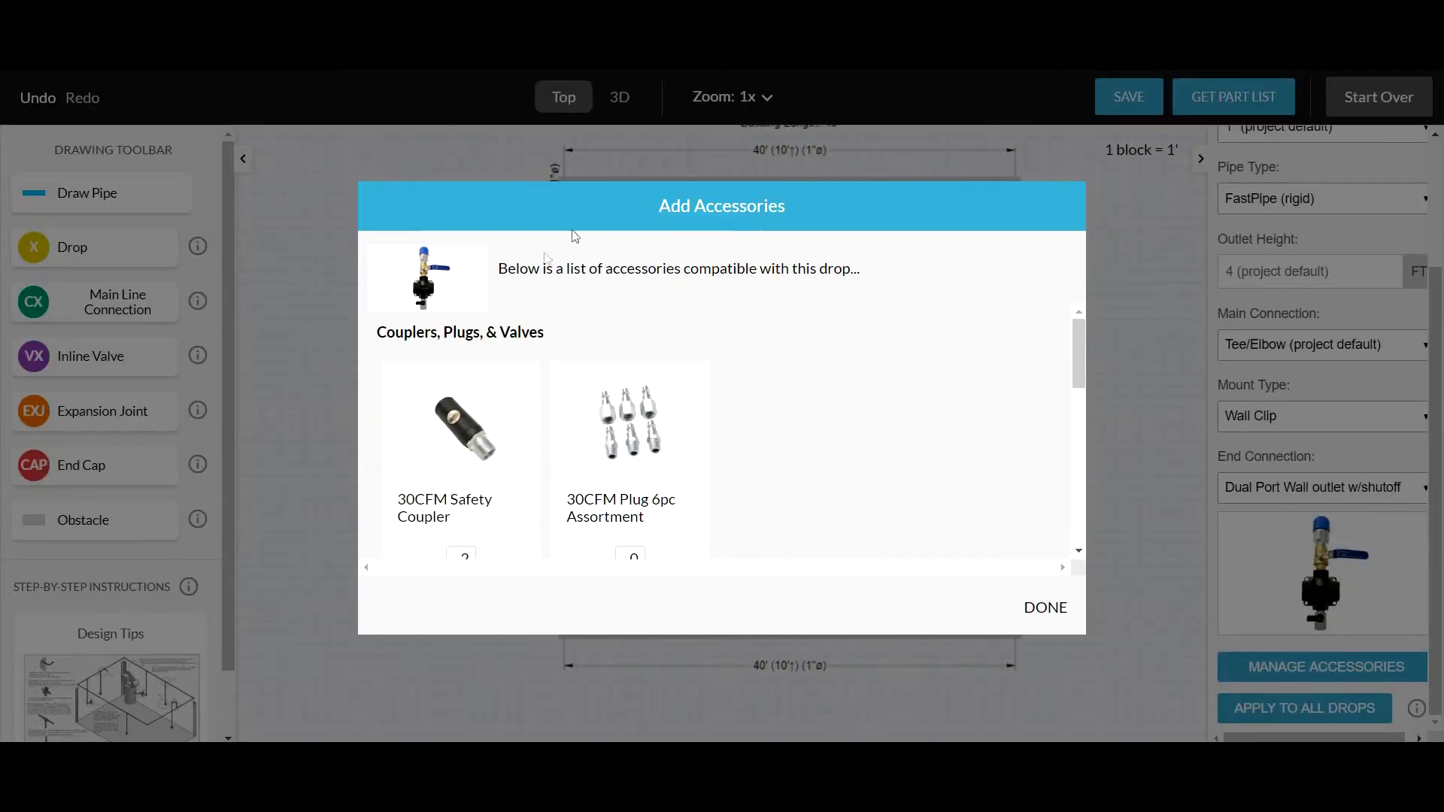
pyautogui.scroll(-3)
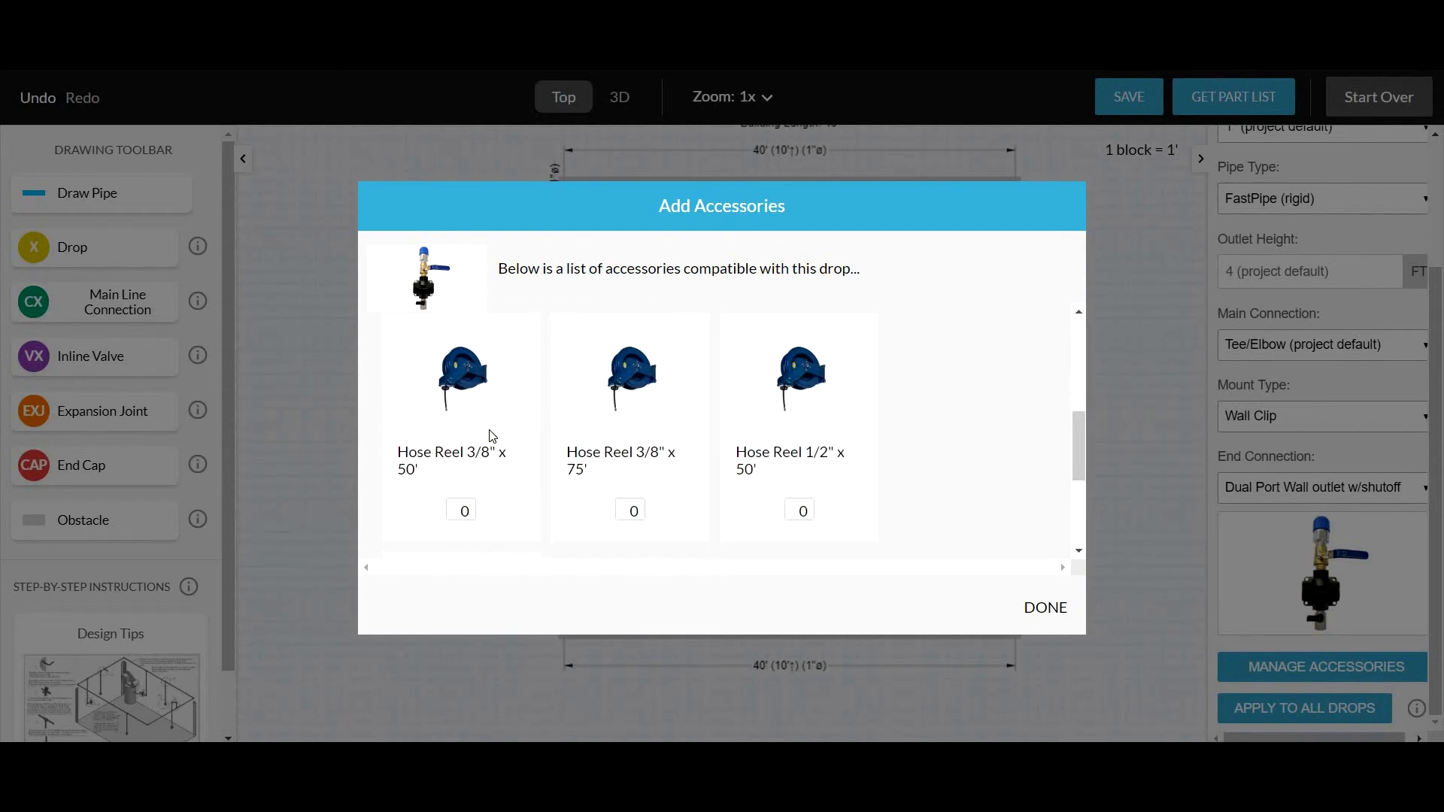
pyautogui.scroll(-3)
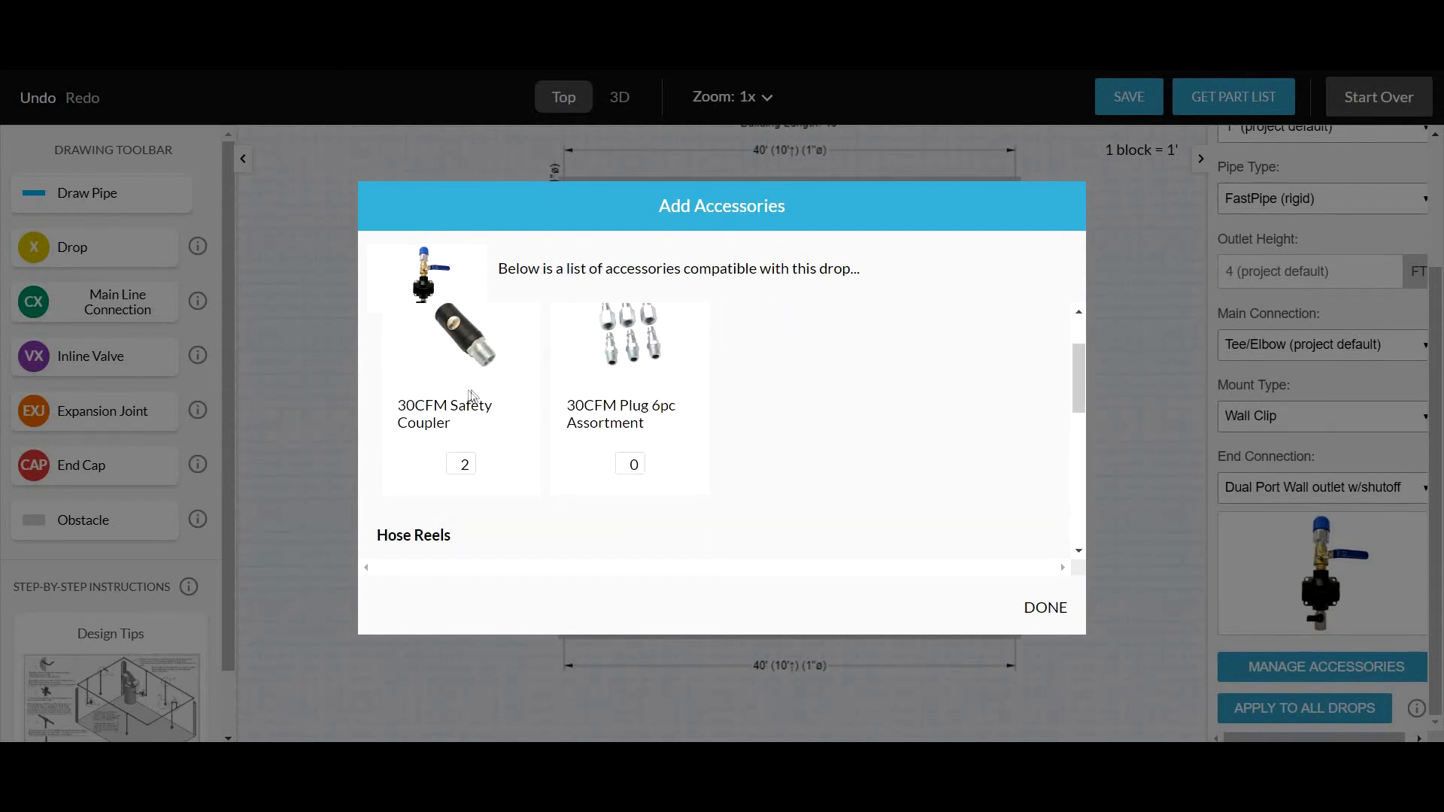
pyautogui.moveTo(485, 362)
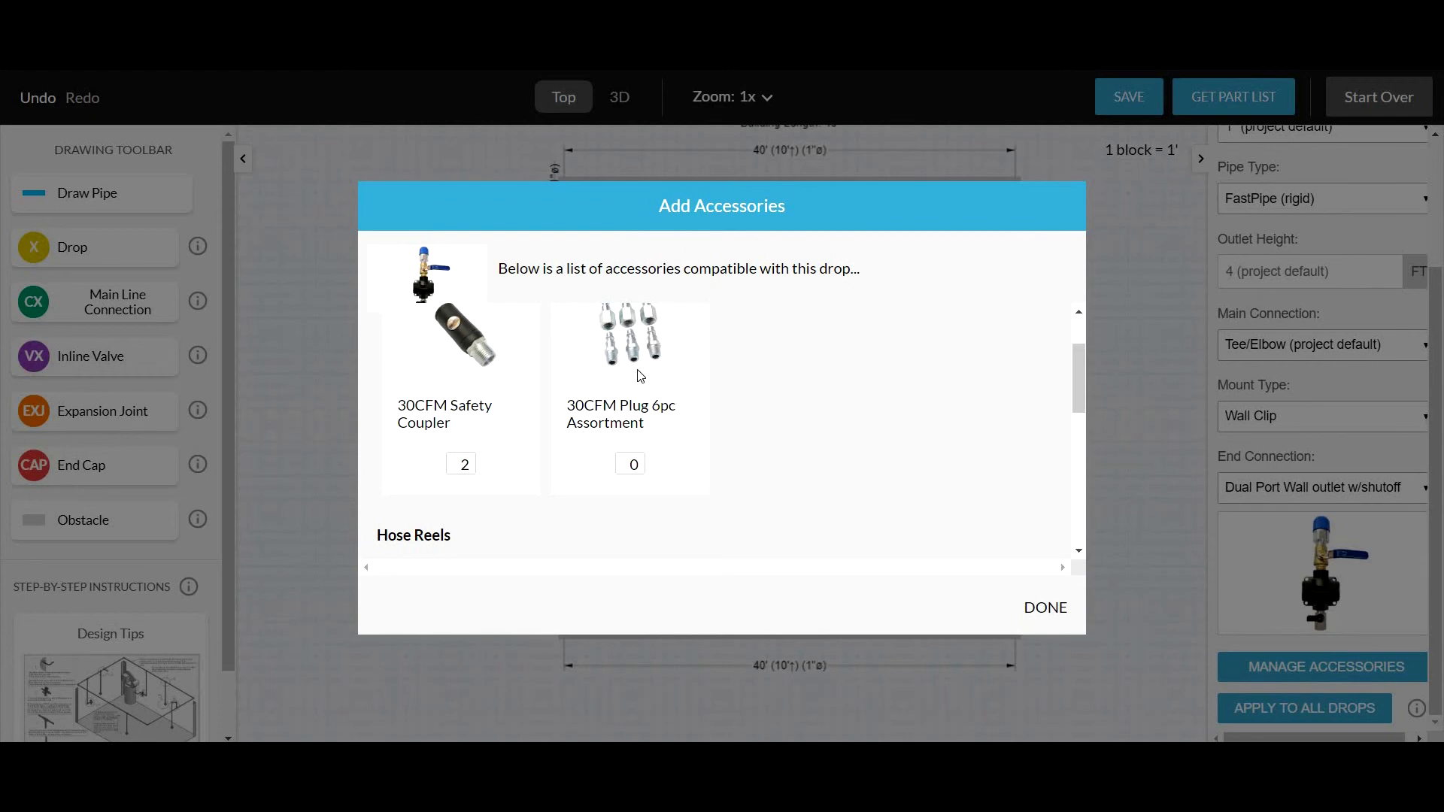
pyautogui.scroll(-3)
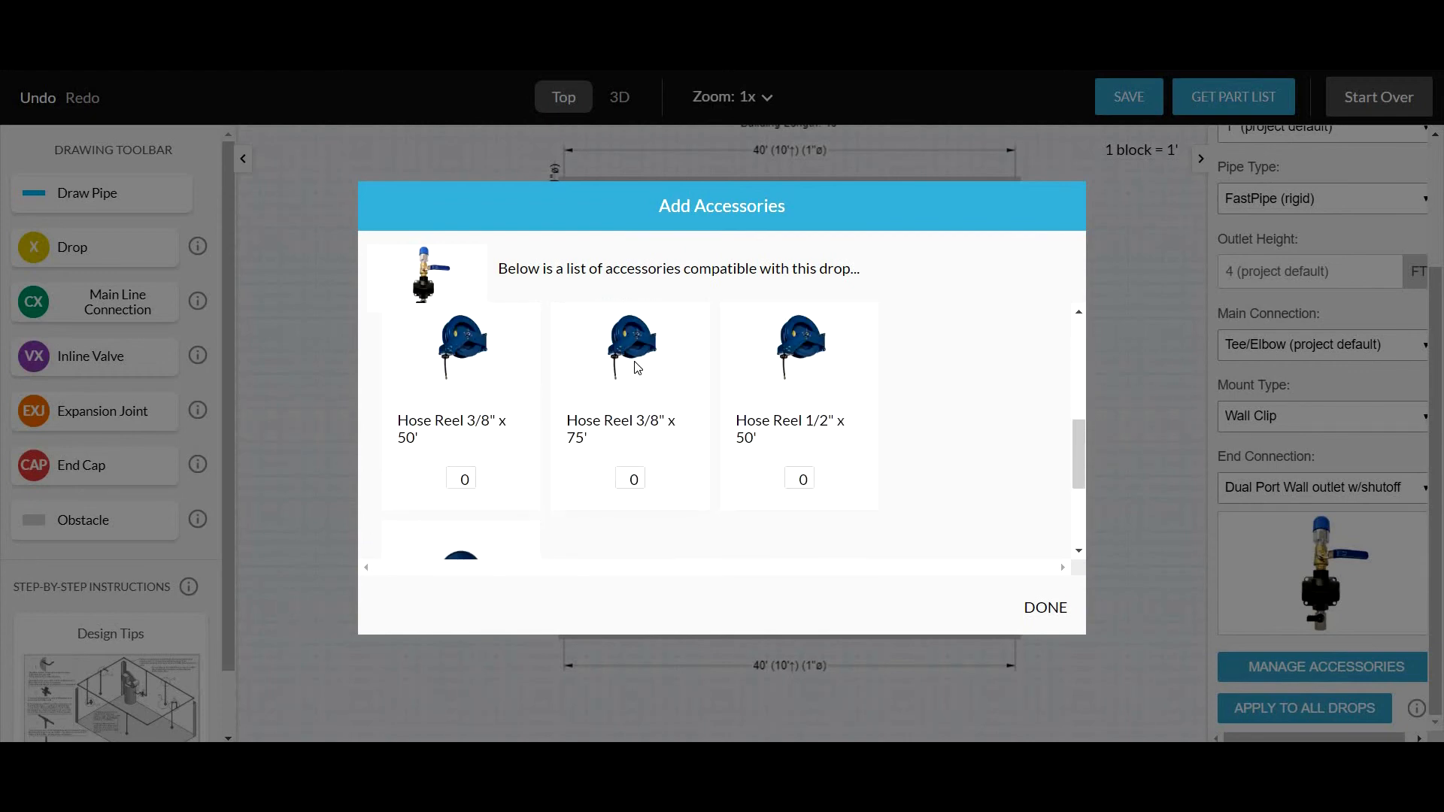
pyautogui.click(631, 385)
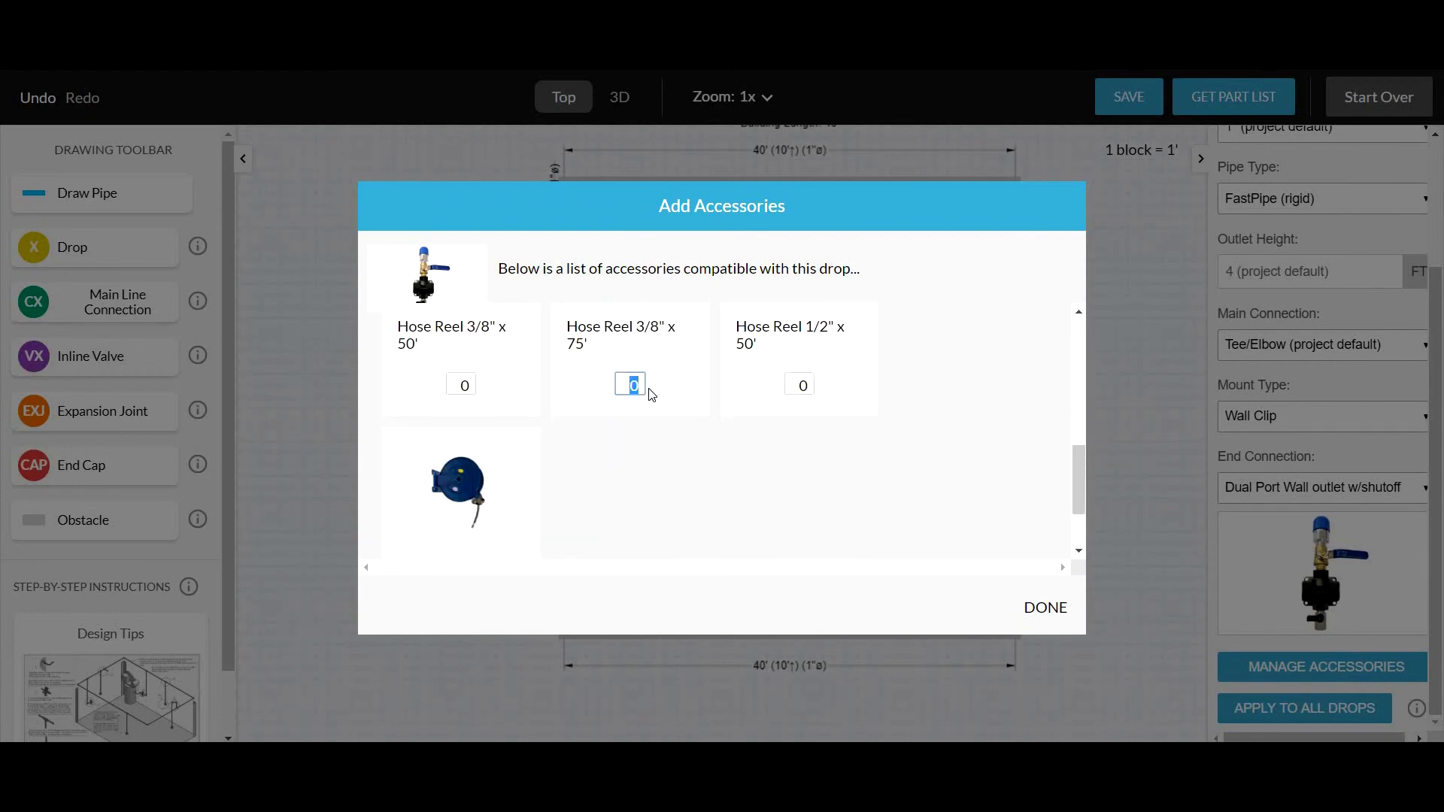
pyautogui.write('1')
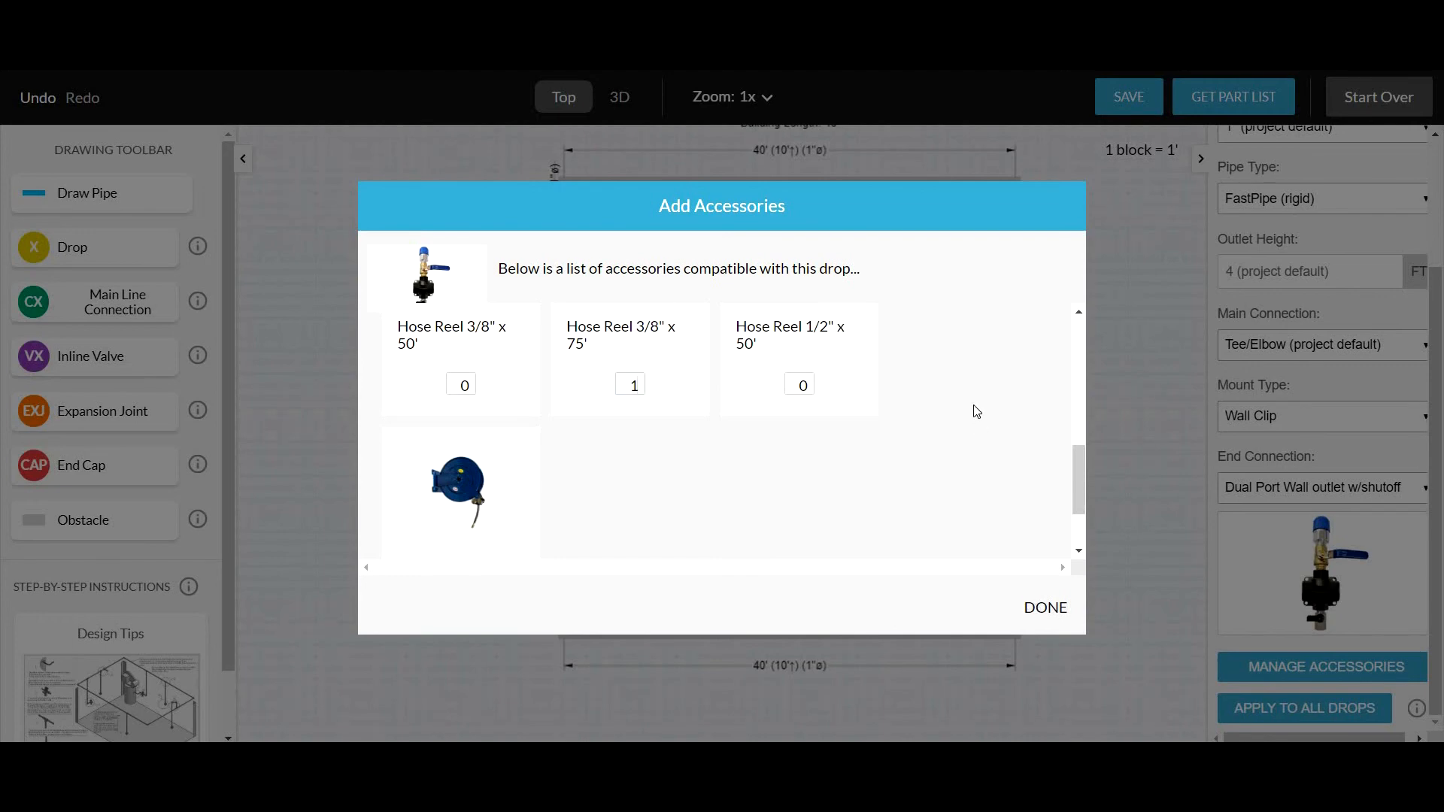
# Close the Add Accessories dialog with DONE.
pyautogui.click(1045, 607)
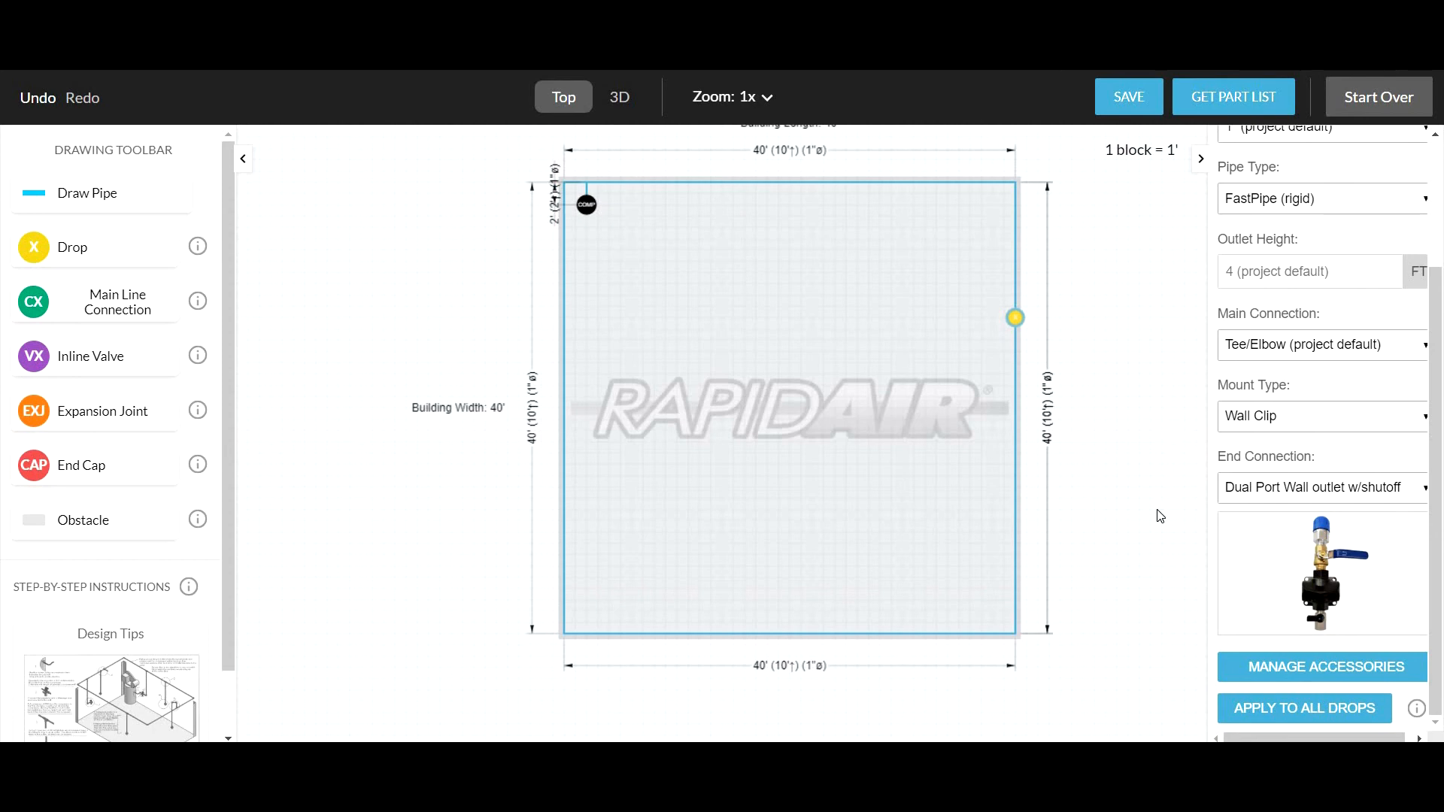
pyautogui.moveTo(536, 344)
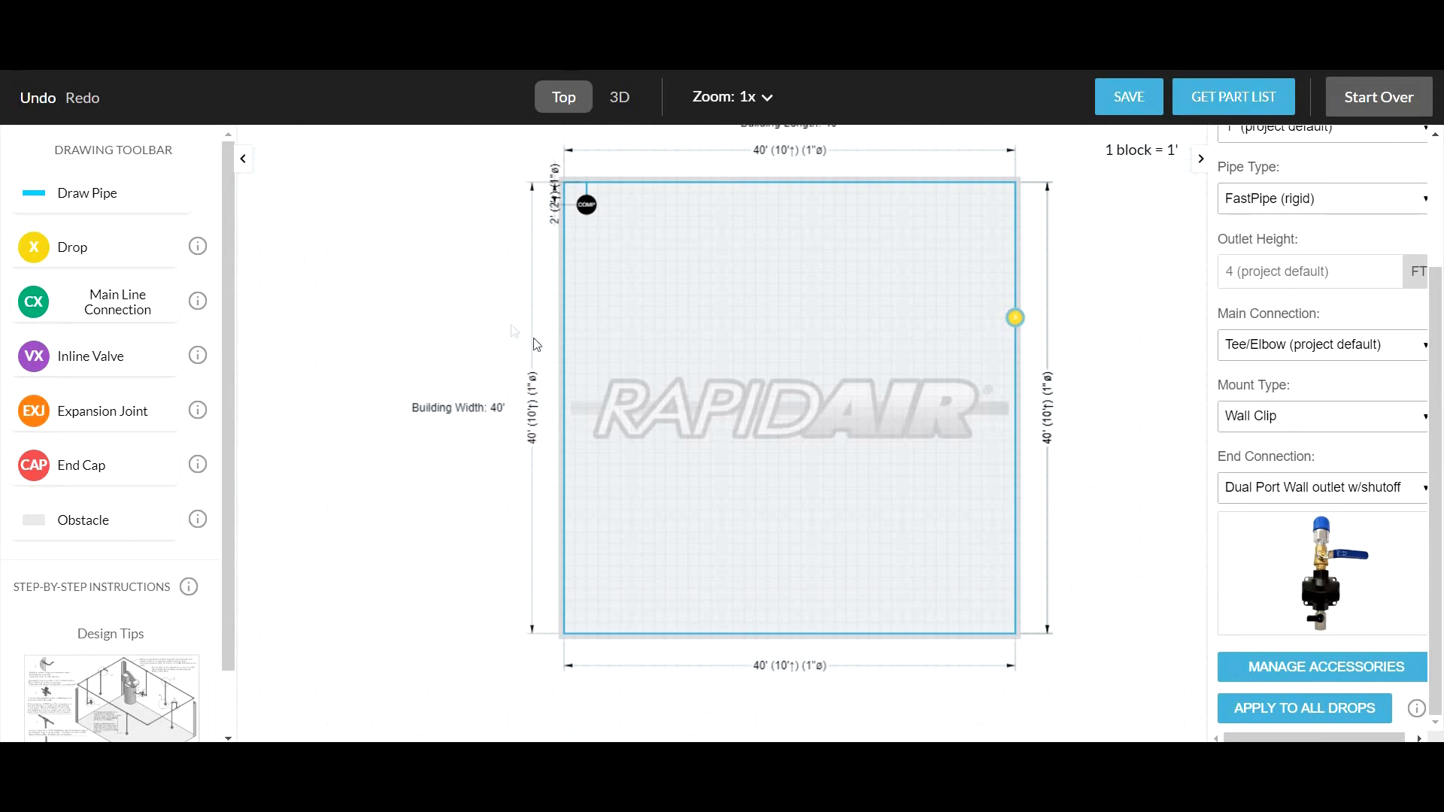